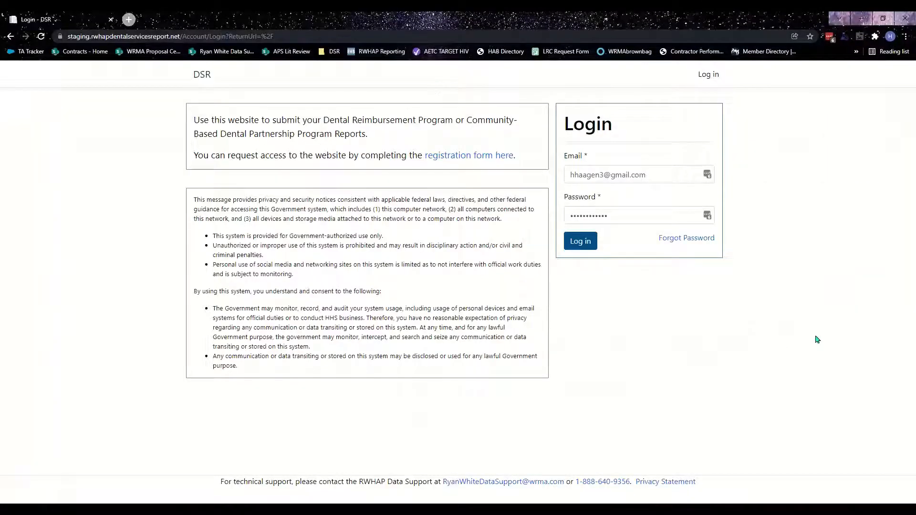
mouse_move(763, 259)
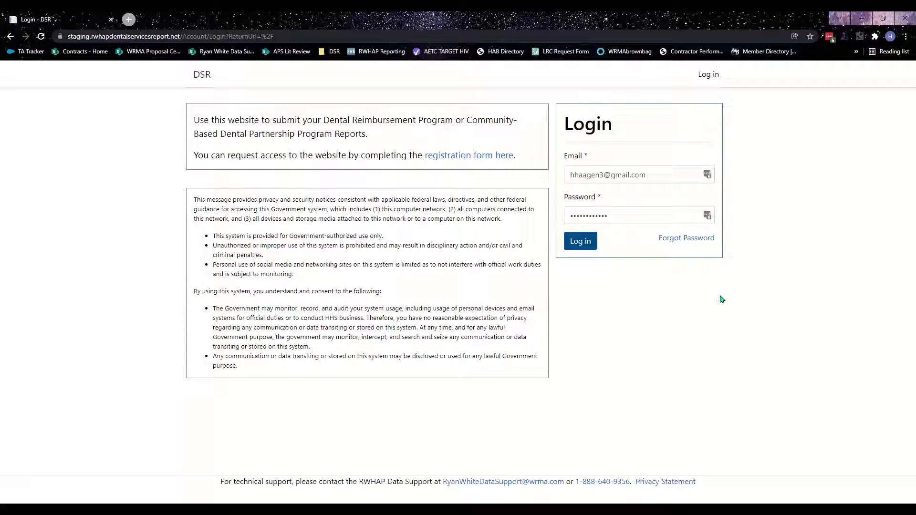
mouse_move(132, 181)
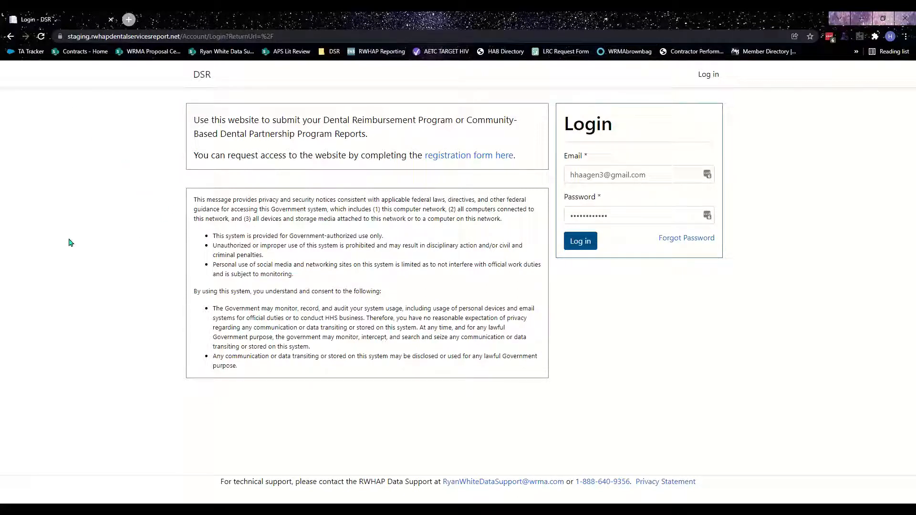
mouse_move(77, 239)
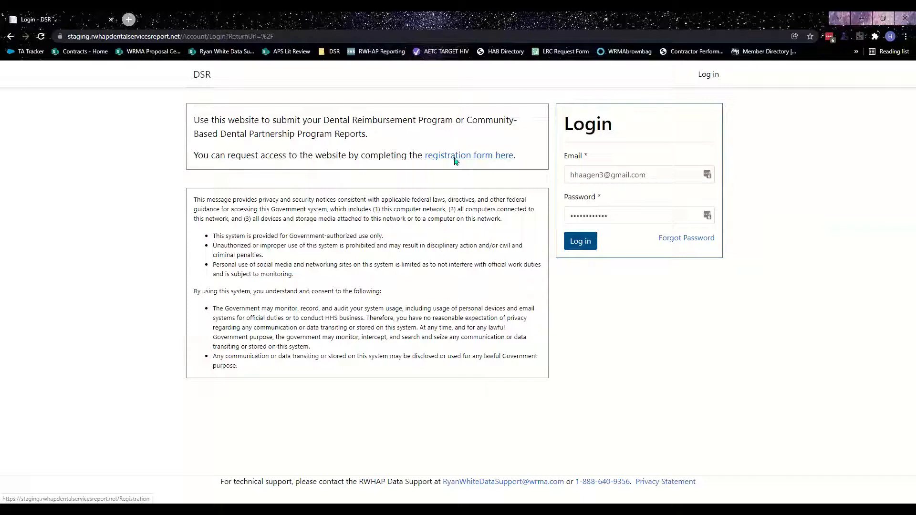
Open the account registration form, review its grant fields, and set the grantee question to No
click(468, 154)
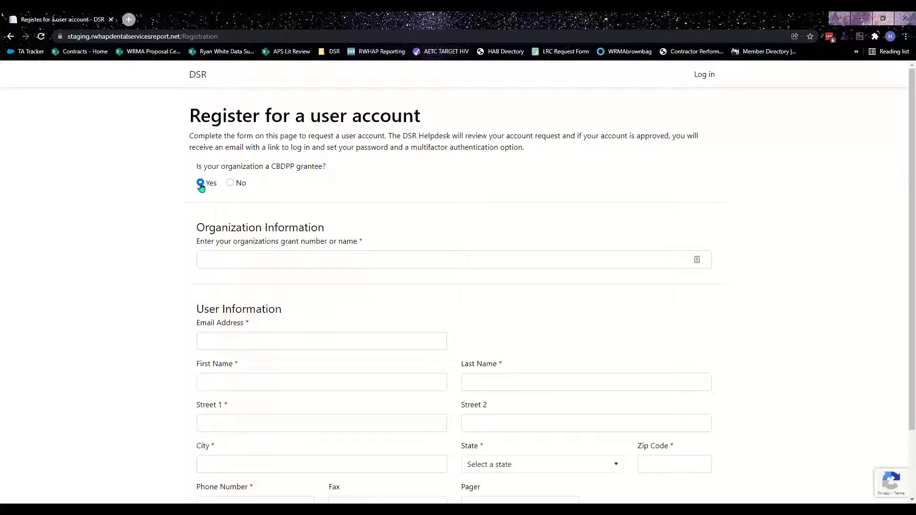
click(454, 260)
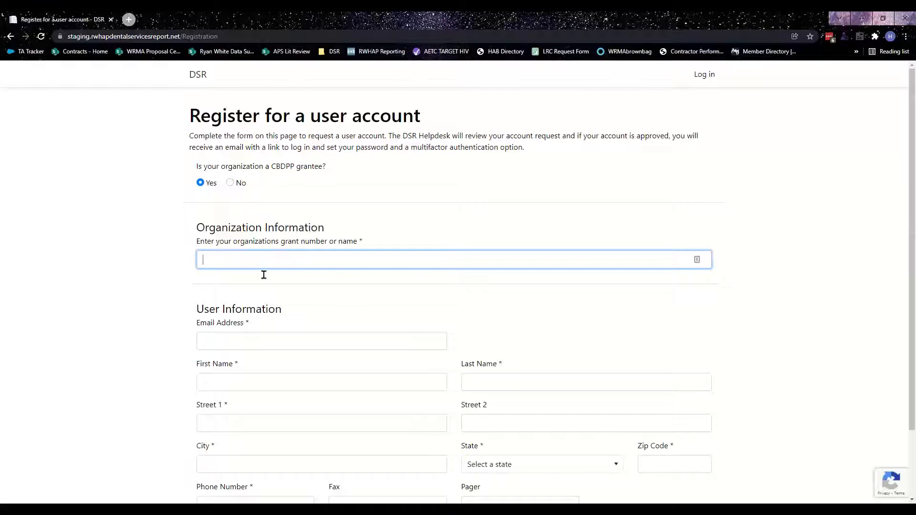
mouse_move(353, 280)
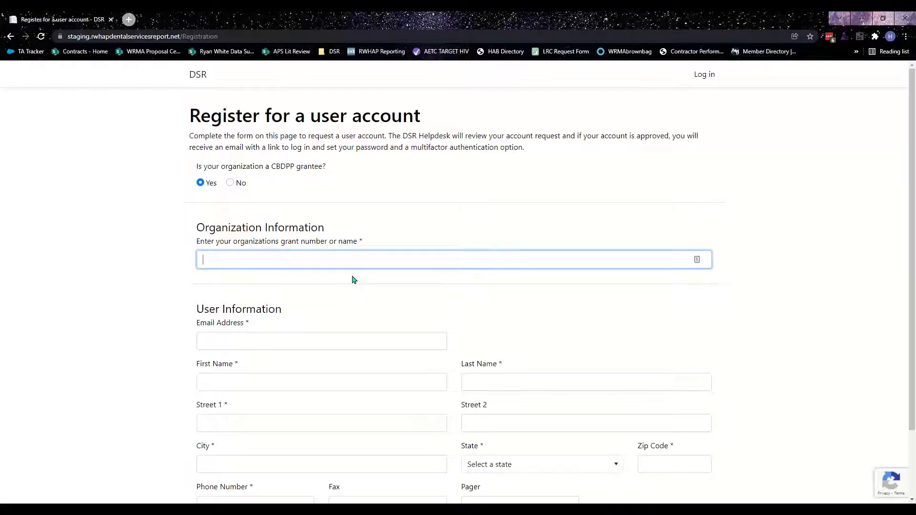
scroll(down, 3)
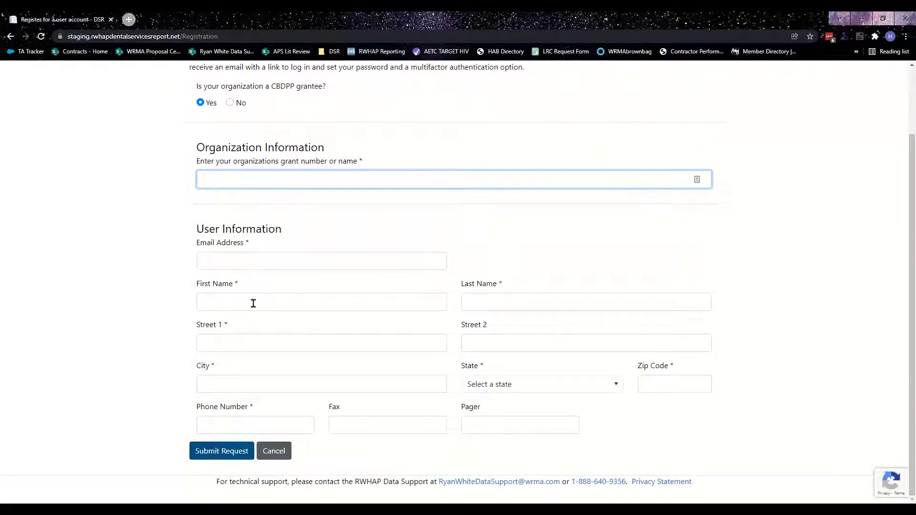
mouse_move(319, 270)
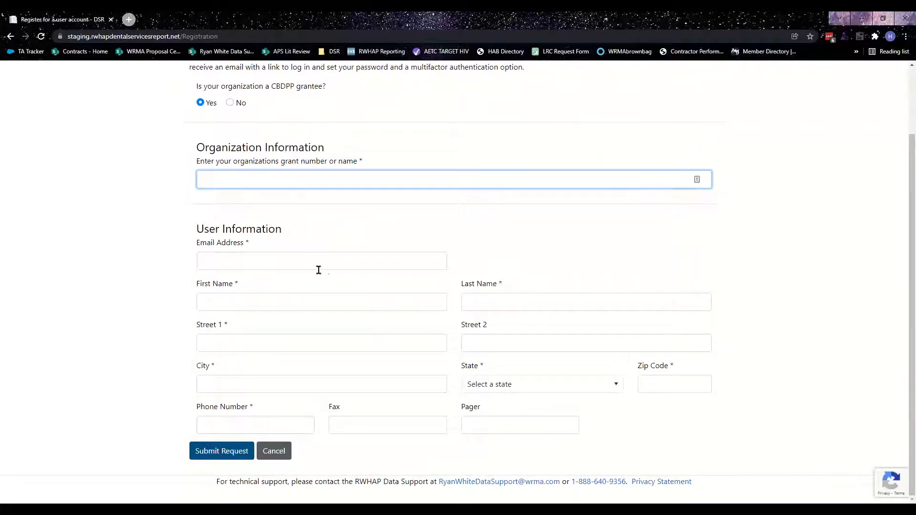
click(230, 182)
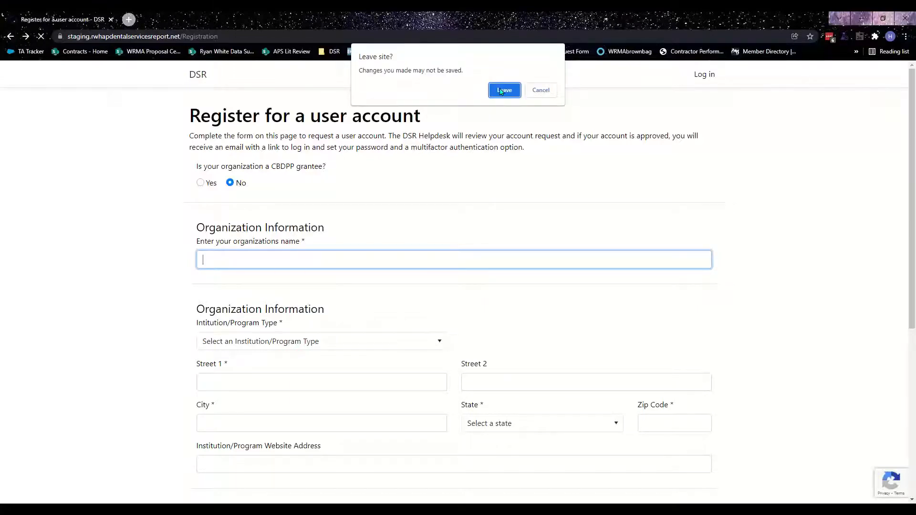
Leave the unsaved registration form and sign in with the entered email and password
click(504, 90)
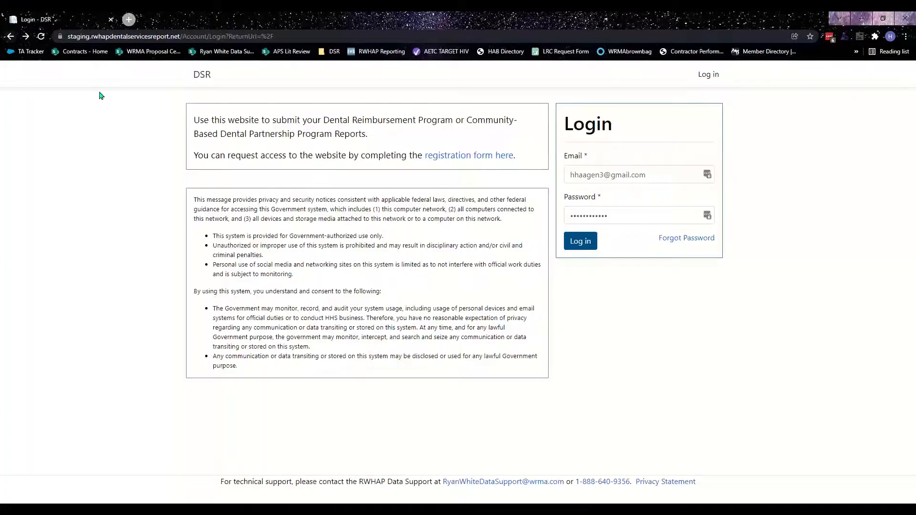
click(579, 241)
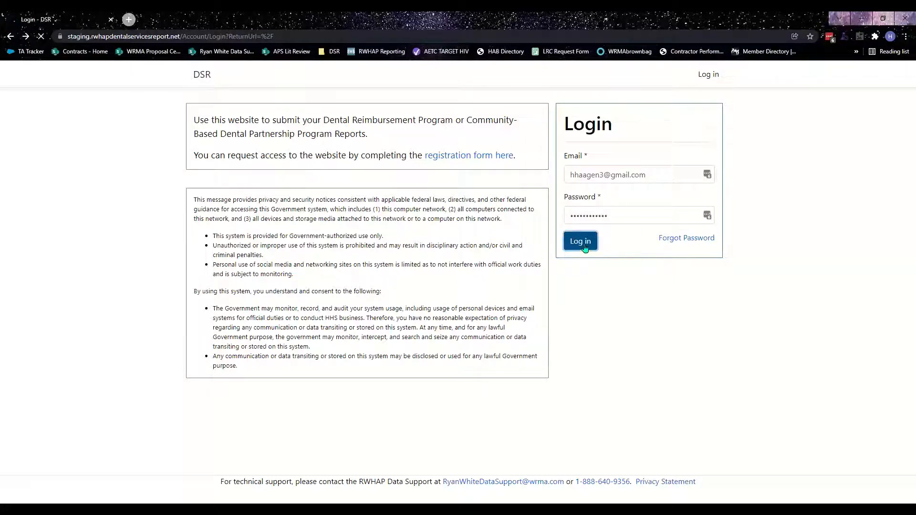
click(579, 240)
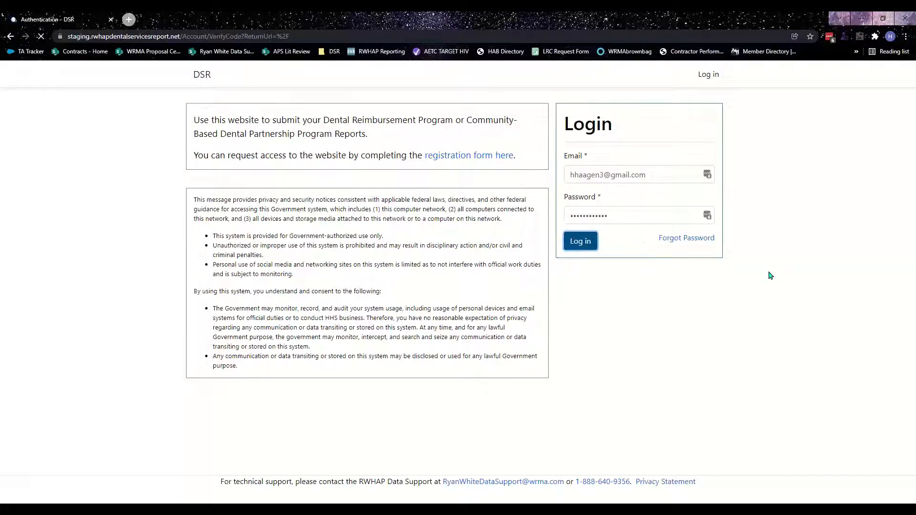
click(579, 240)
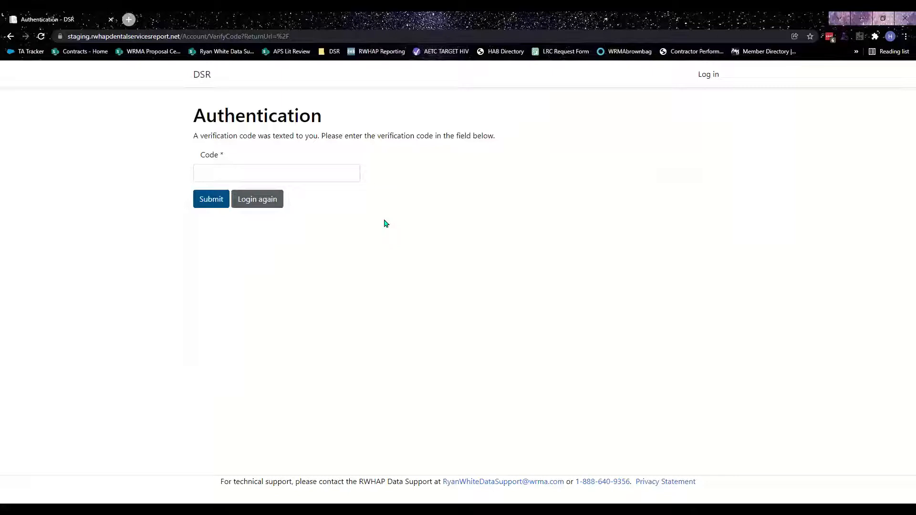
click(277, 173)
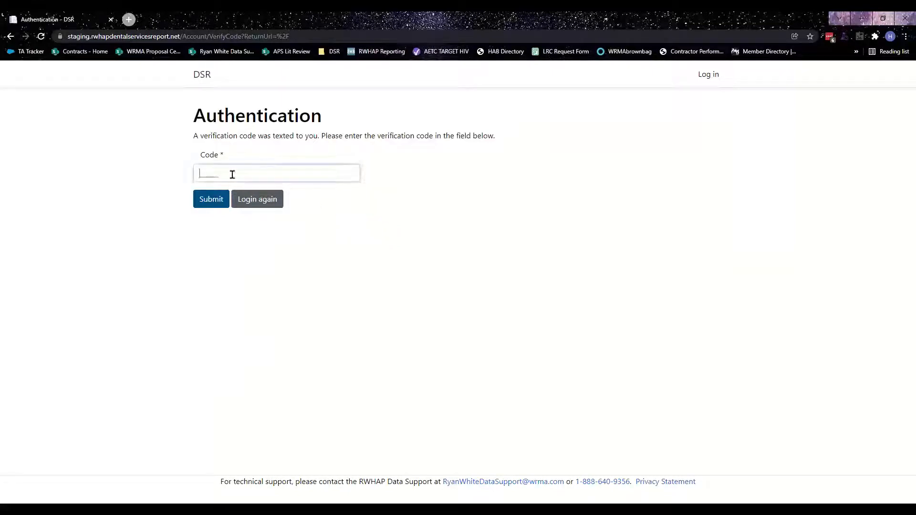
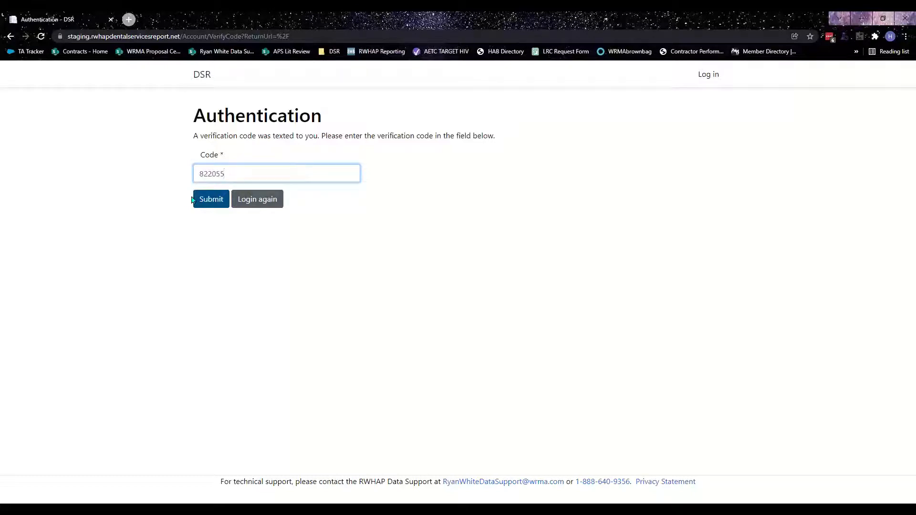
click(210, 198)
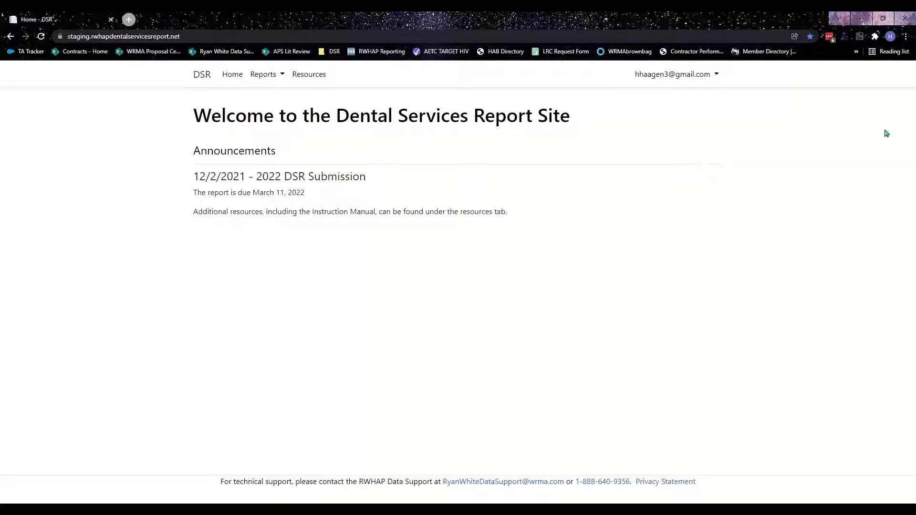
mouse_move(904, 236)
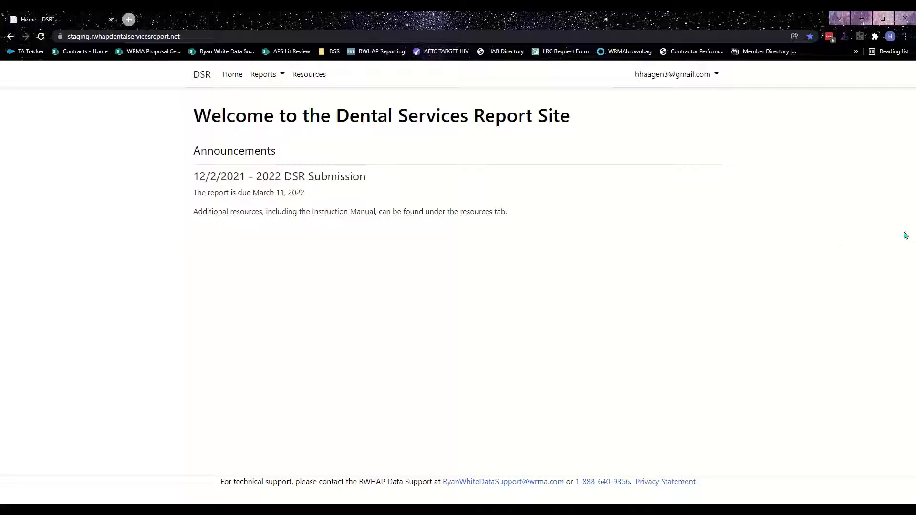
mouse_move(193, 159)
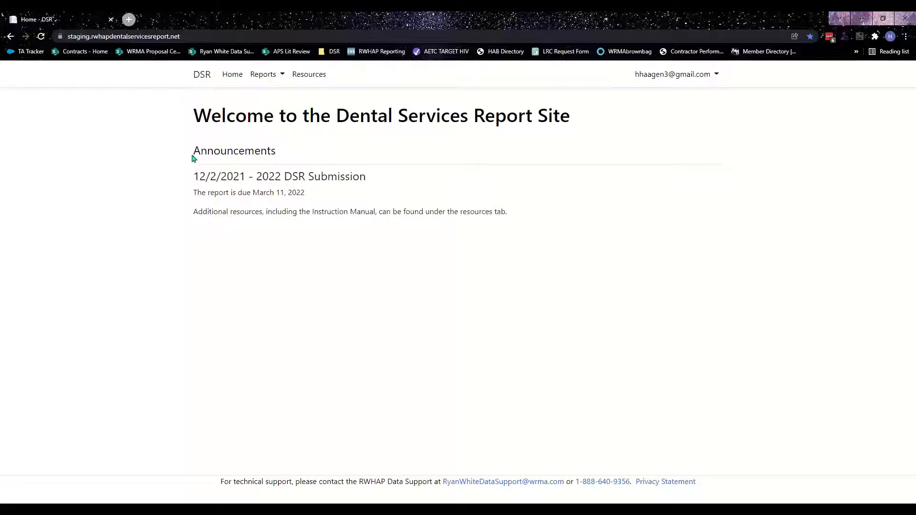
mouse_move(231, 234)
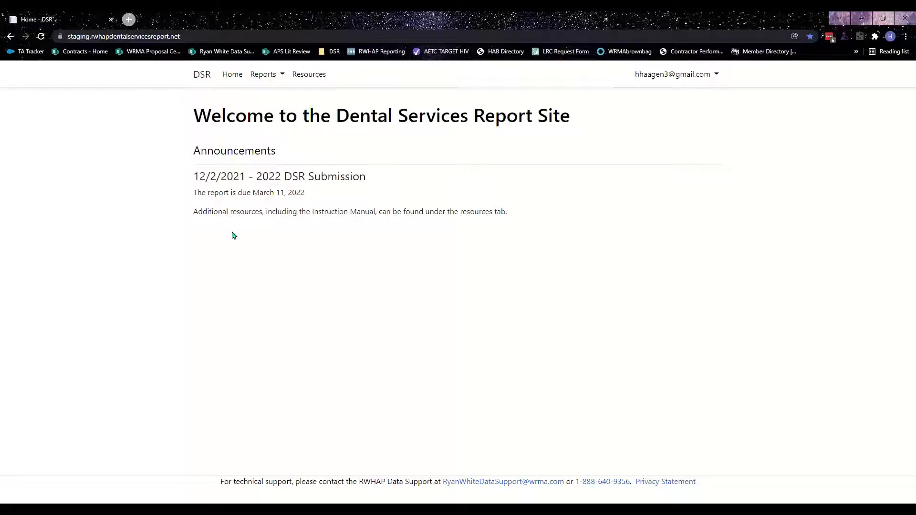
mouse_move(600, 302)
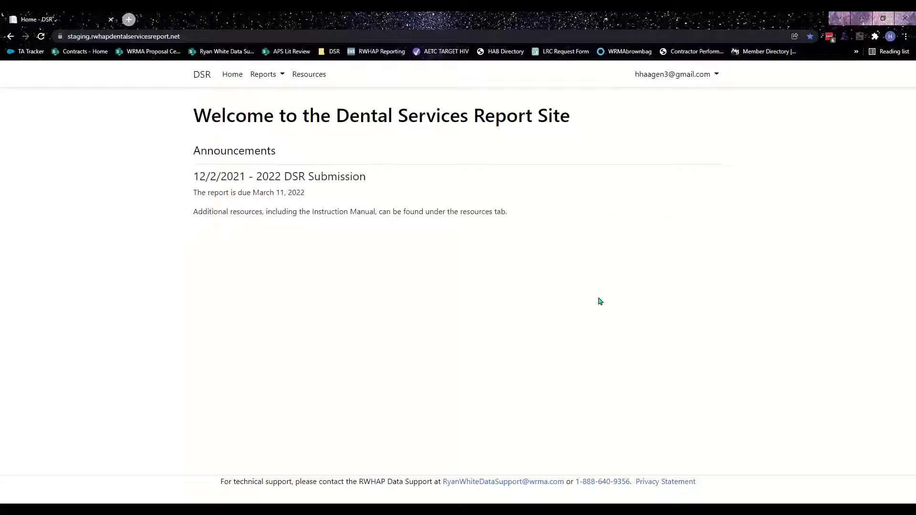
mouse_move(626, 220)
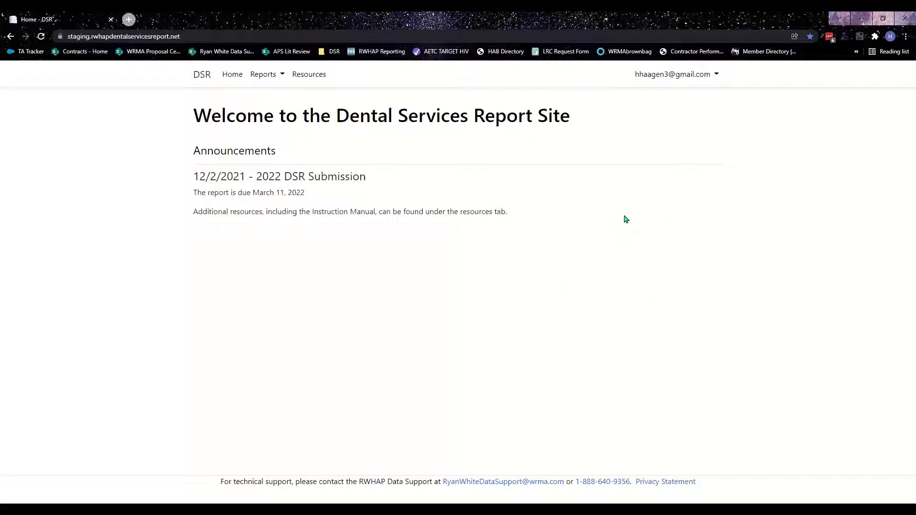
mouse_move(565, 196)
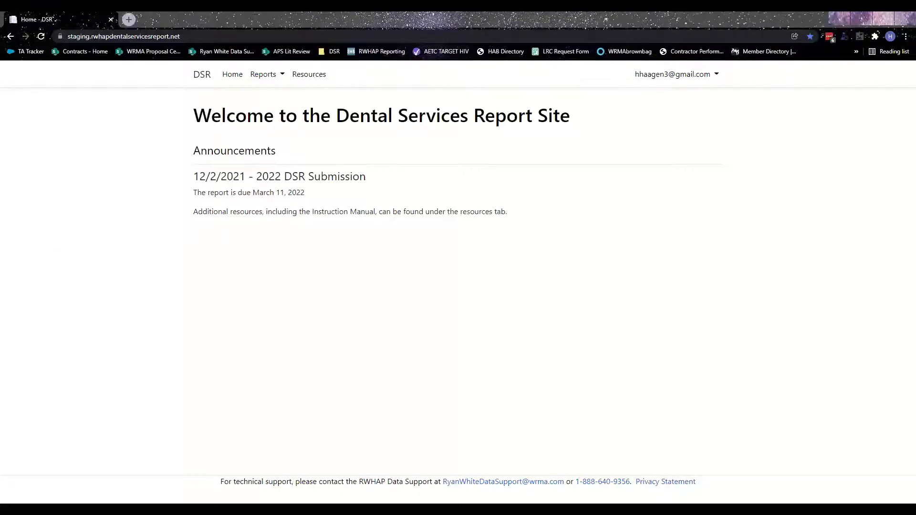
mouse_move(548, 157)
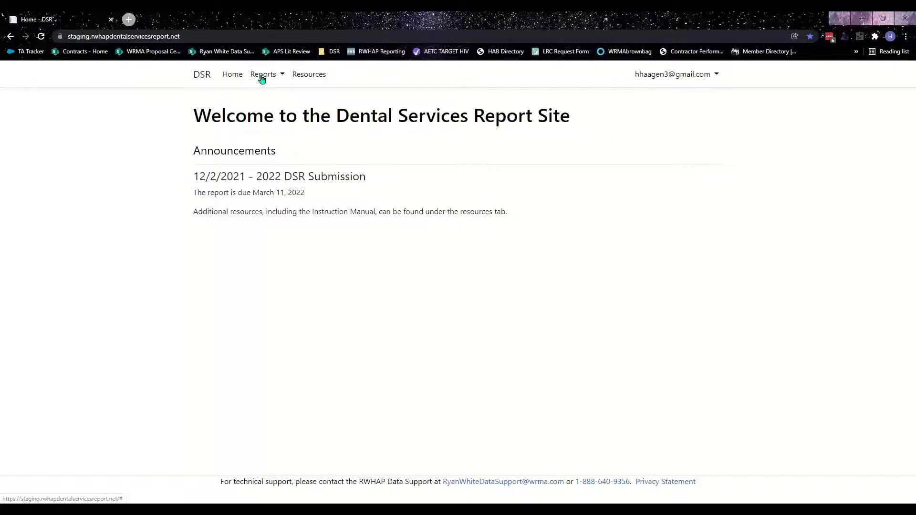
Open My Organization Info from the Reports menu to view the demo organization's details
click(263, 74)
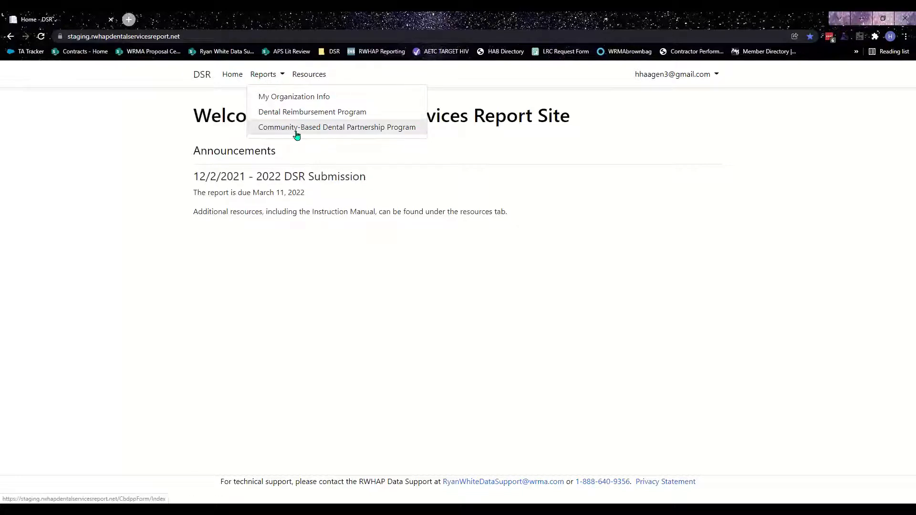
mouse_move(756, 144)
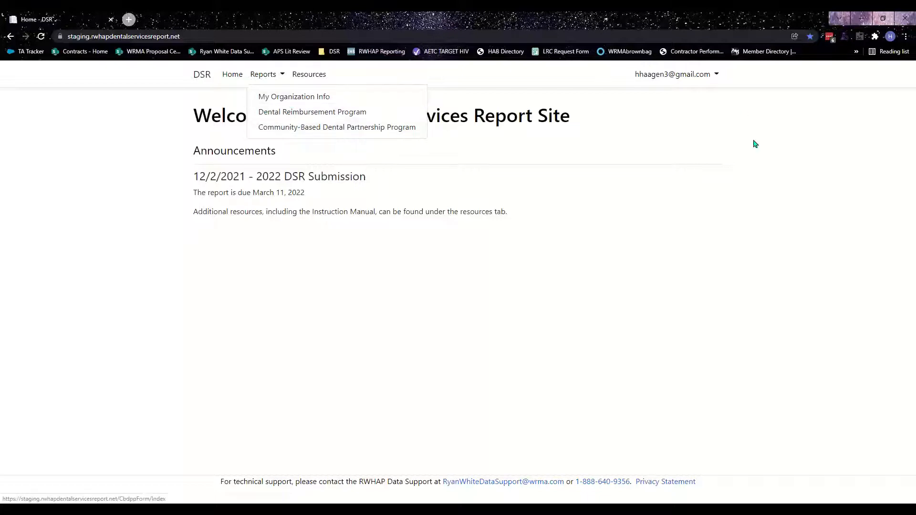
mouse_move(312, 111)
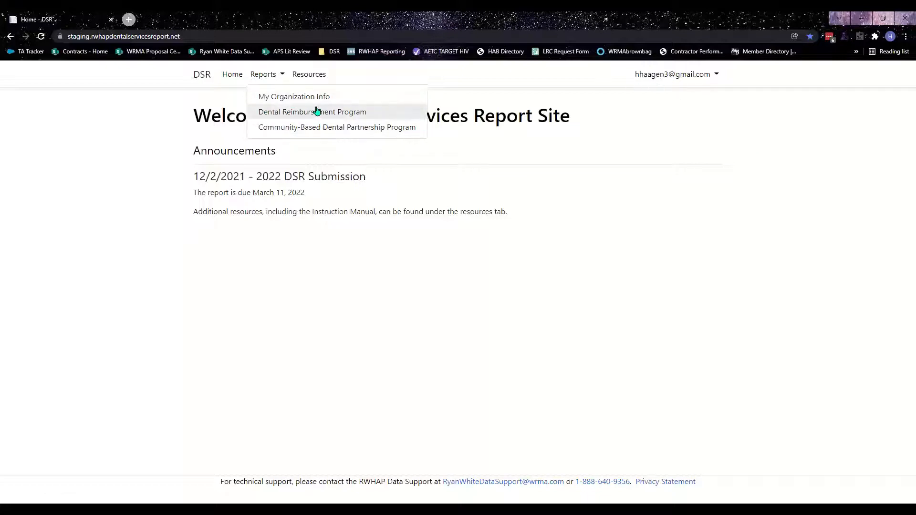
mouse_move(293, 97)
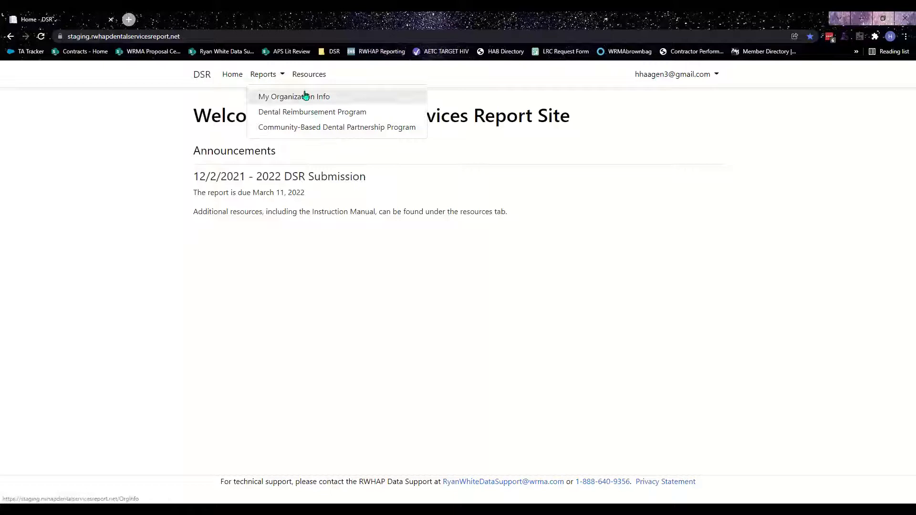
click(294, 96)
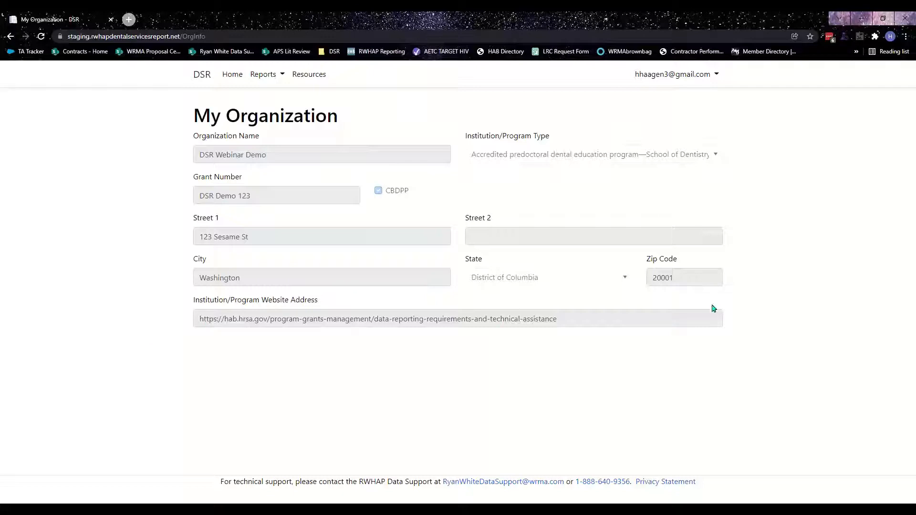
mouse_move(350, 326)
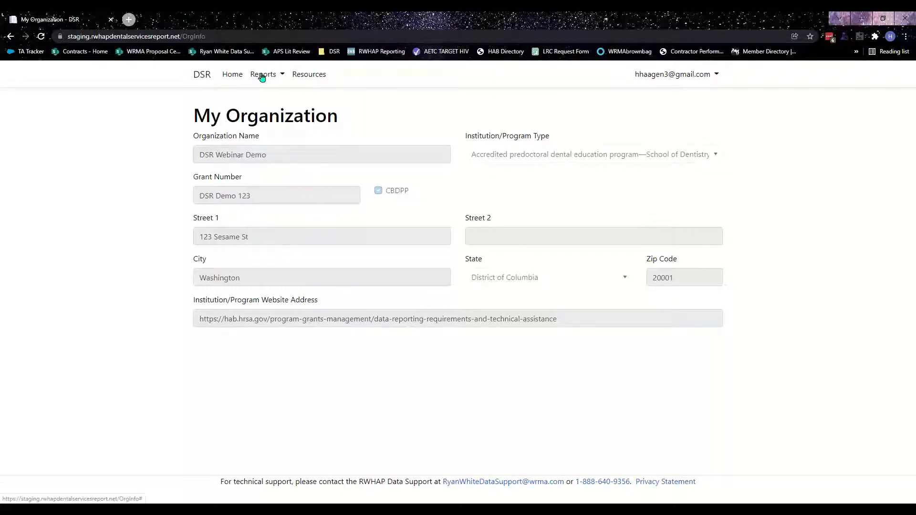
Open the Dental Reimbursement Program report from the Reports menu
click(263, 75)
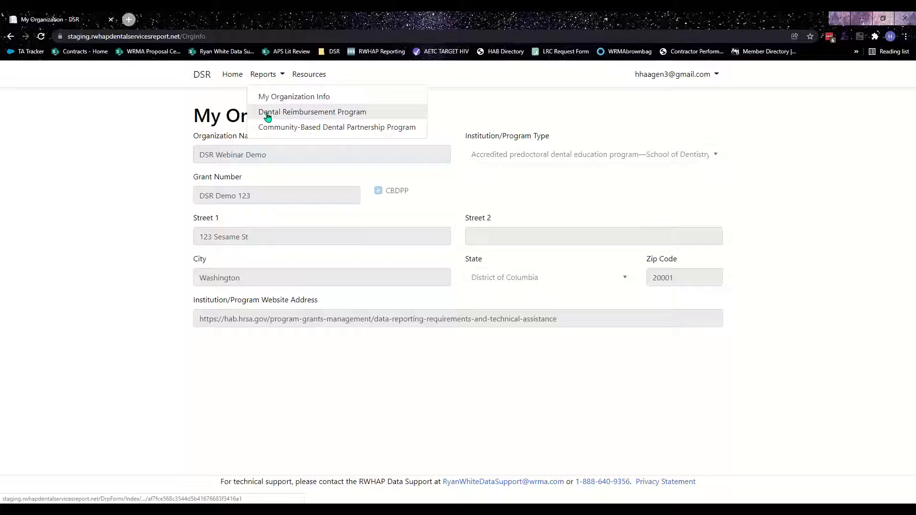
click(311, 112)
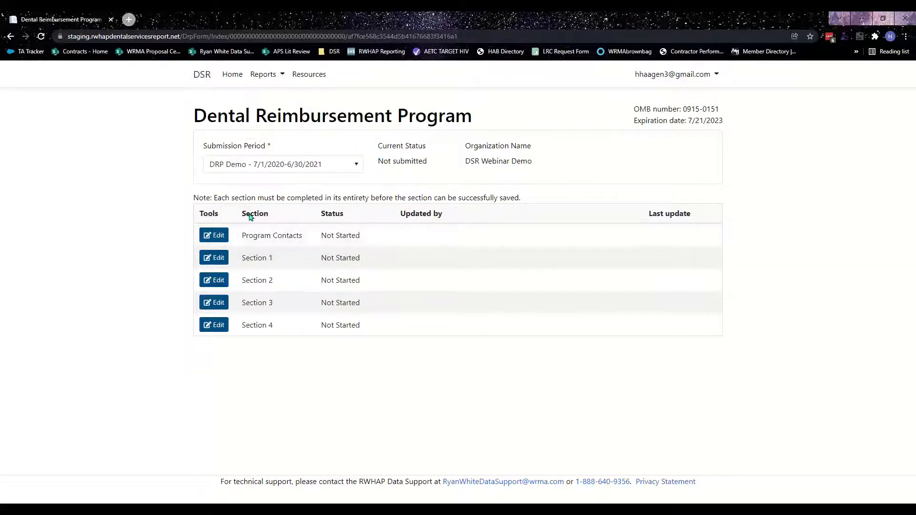
Select the DRP Demo 2020–2021 submission period and open Section 4 for editing
click(282, 164)
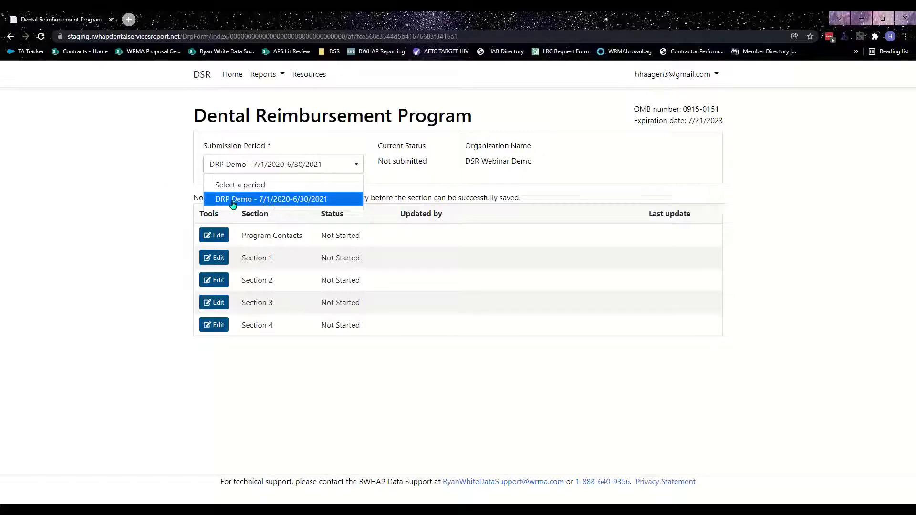
click(271, 198)
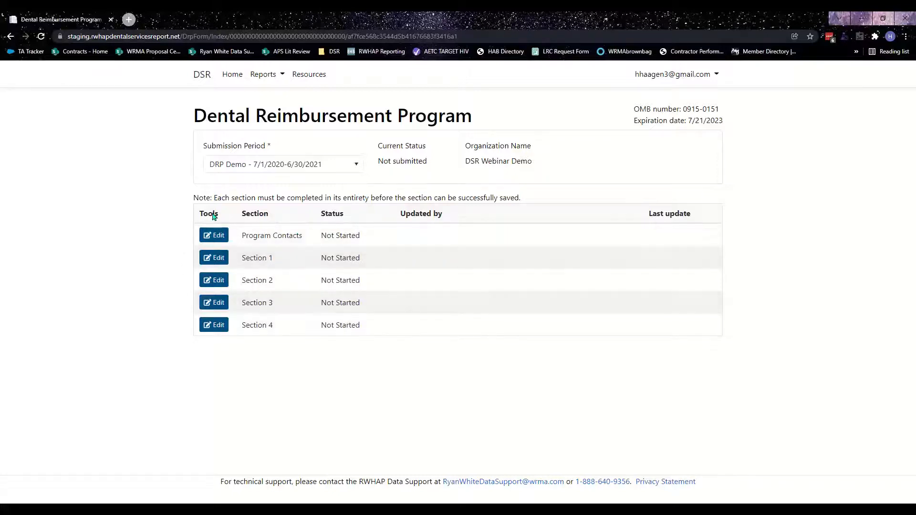
click(213, 325)
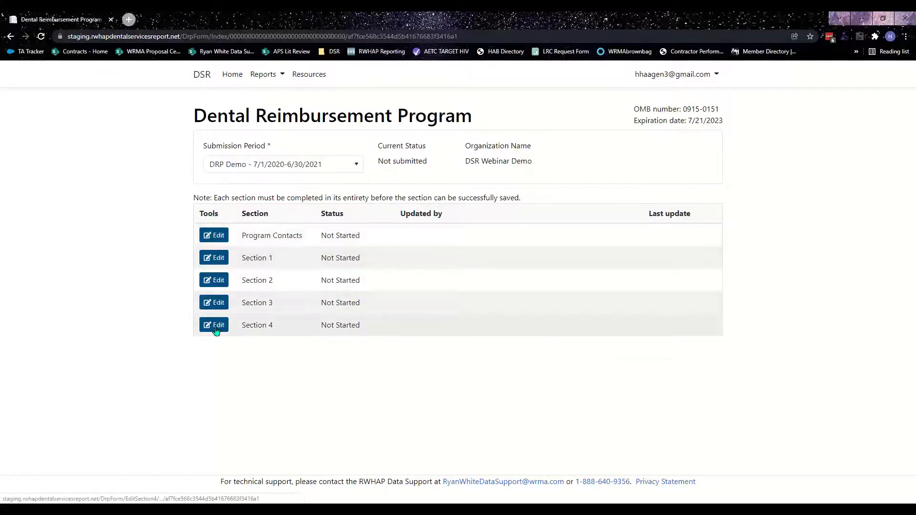
click(213, 325)
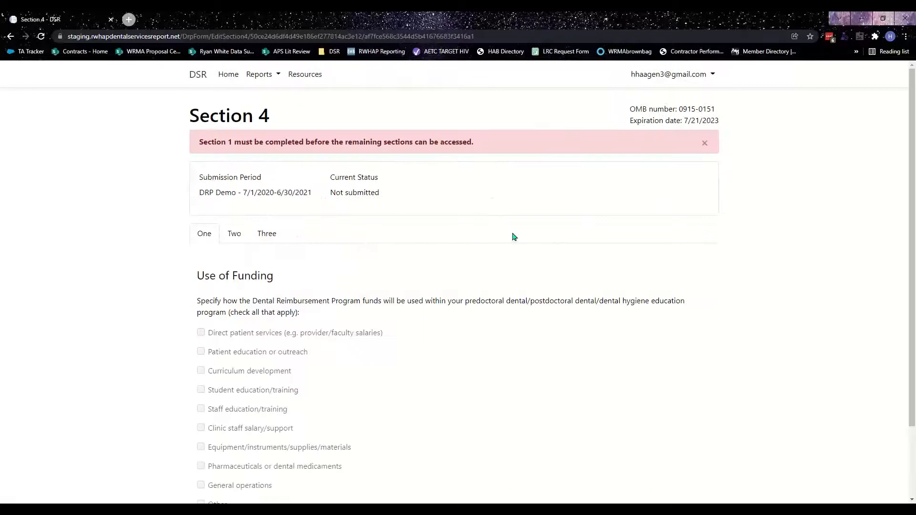
mouse_move(390, 150)
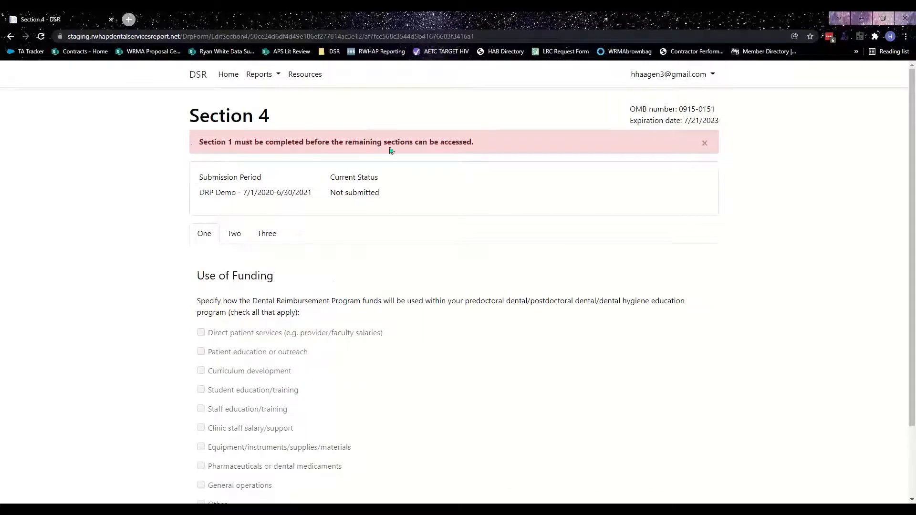
mouse_move(178, 143)
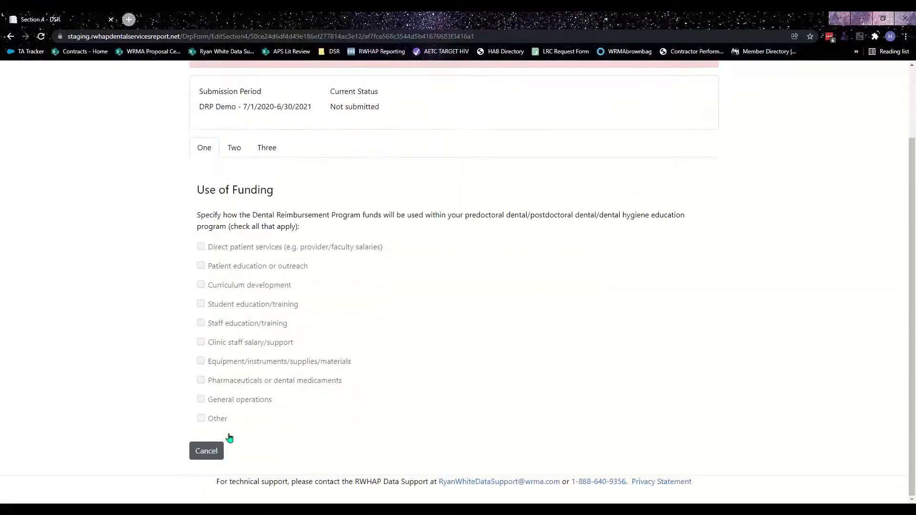
Cancel out of Section 4 and return to the report's section list
click(207, 451)
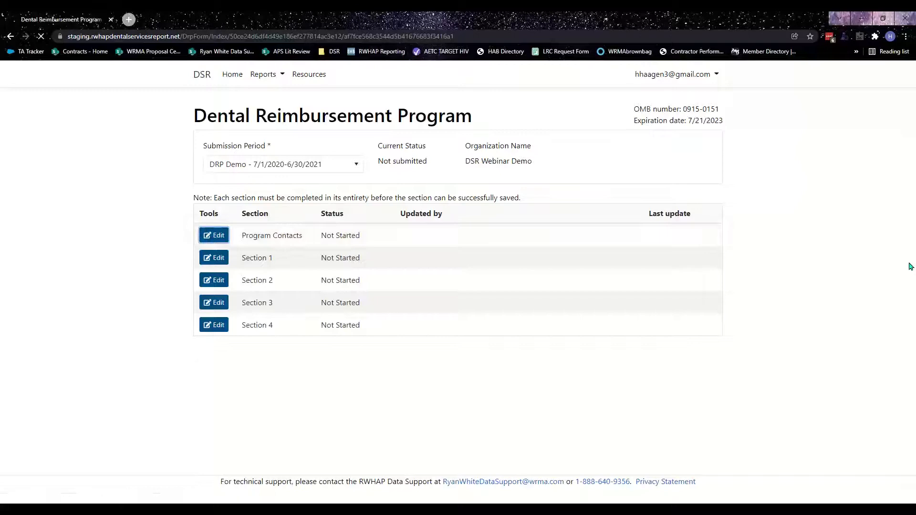
click(213, 234)
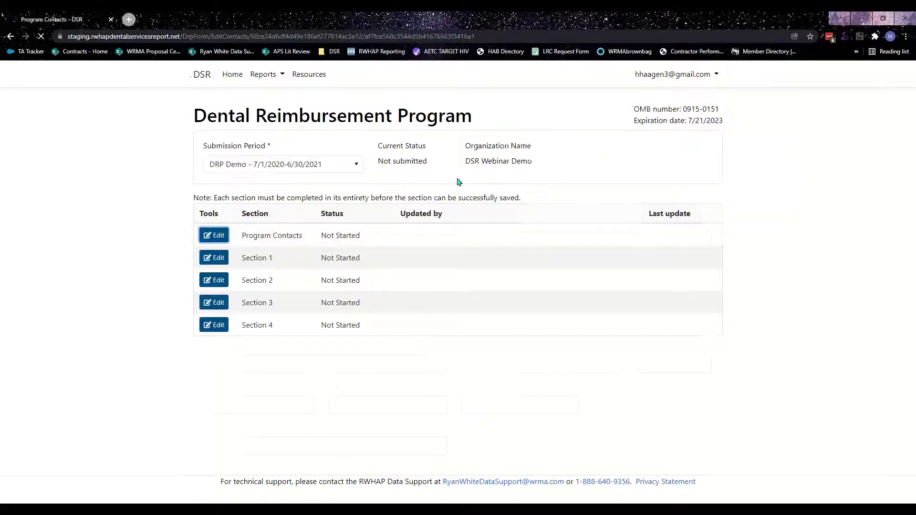
click(212, 235)
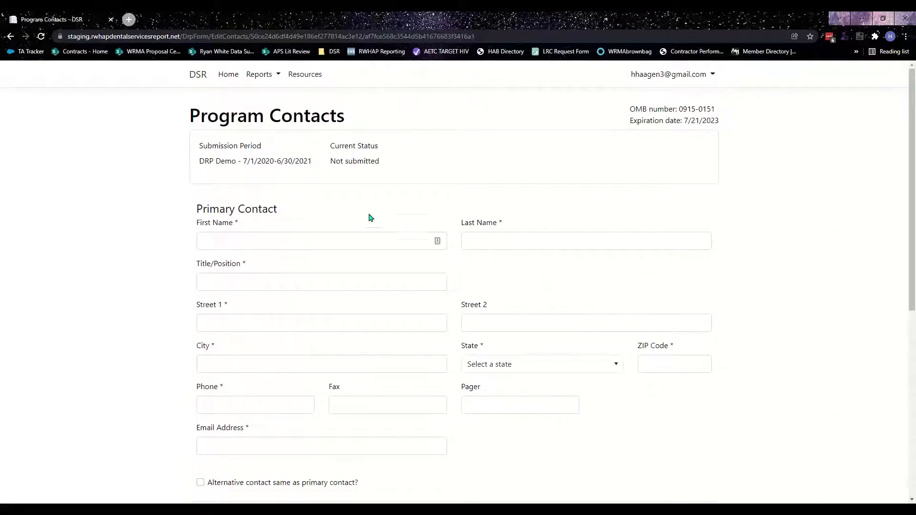
scroll(down, 3)
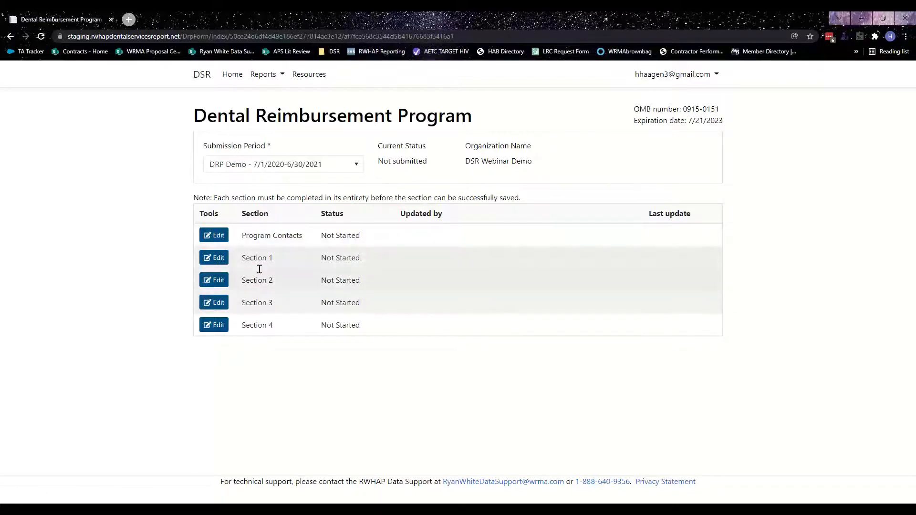
click(213, 325)
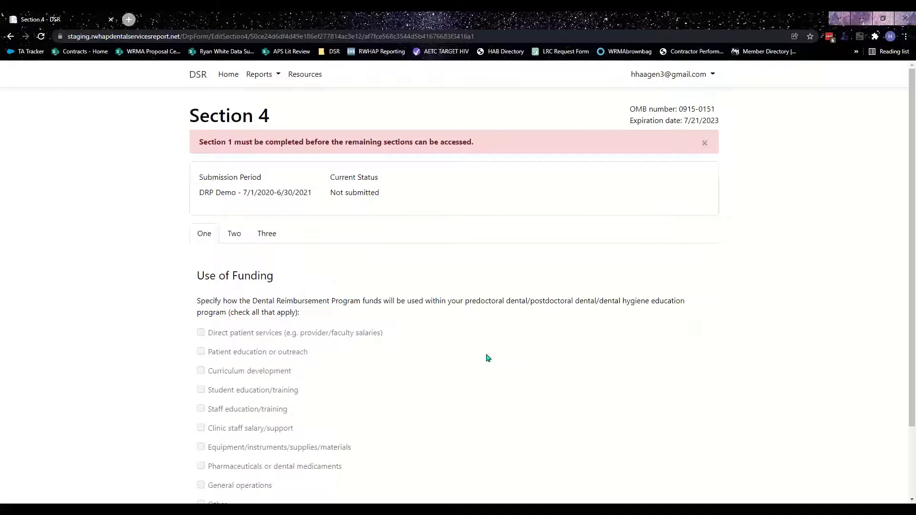
mouse_move(395, 249)
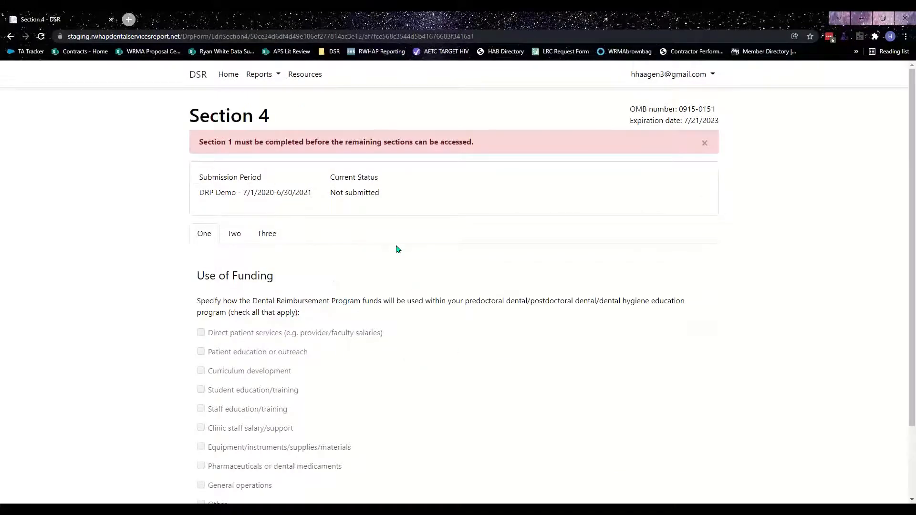
click(234, 233)
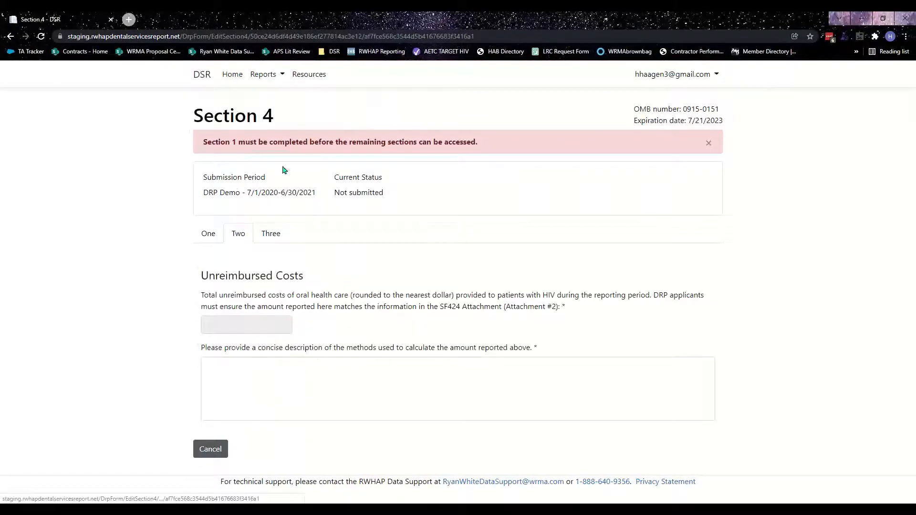
mouse_move(194, 245)
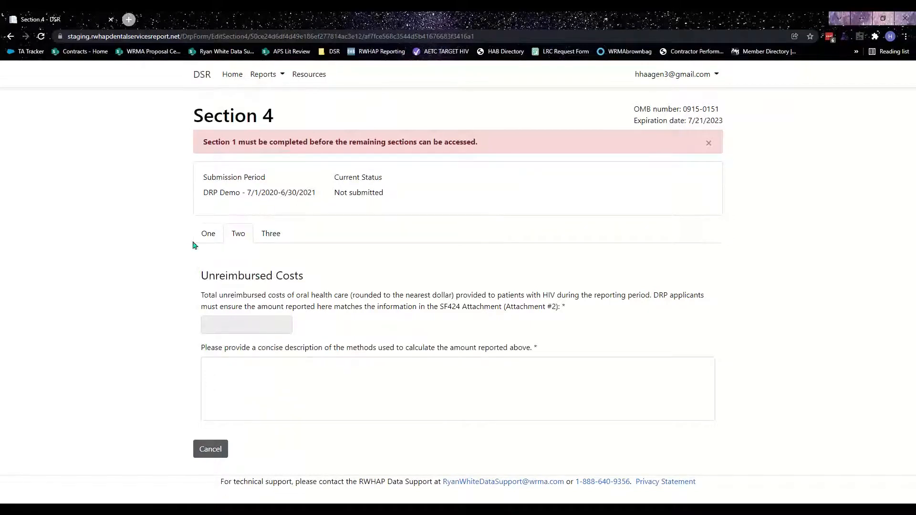
mouse_move(179, 228)
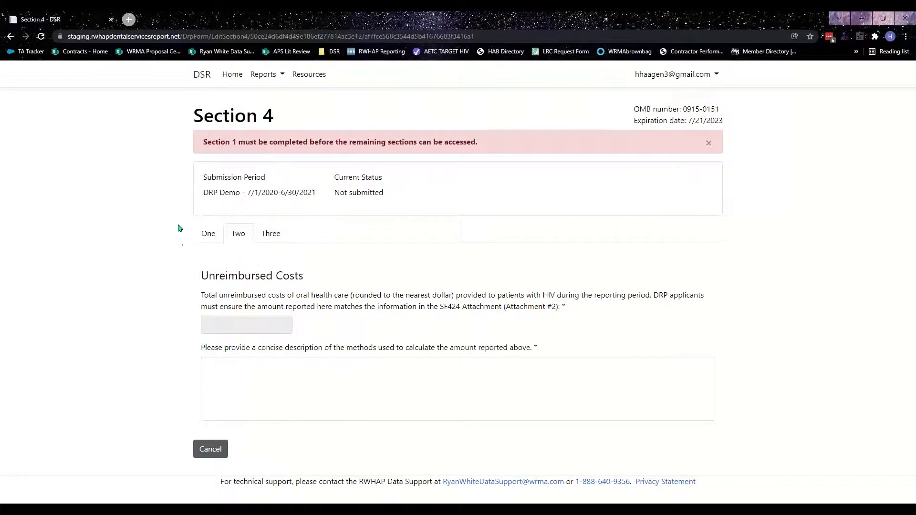
mouse_move(198, 259)
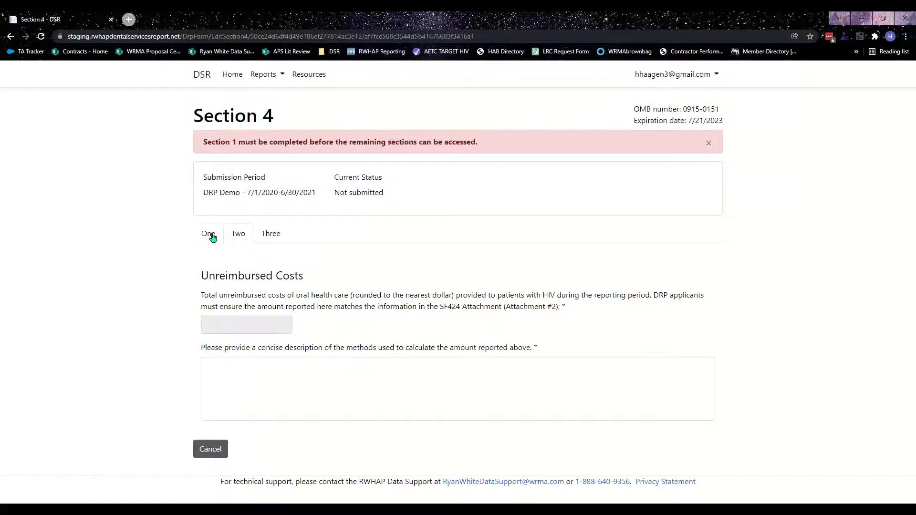
click(208, 232)
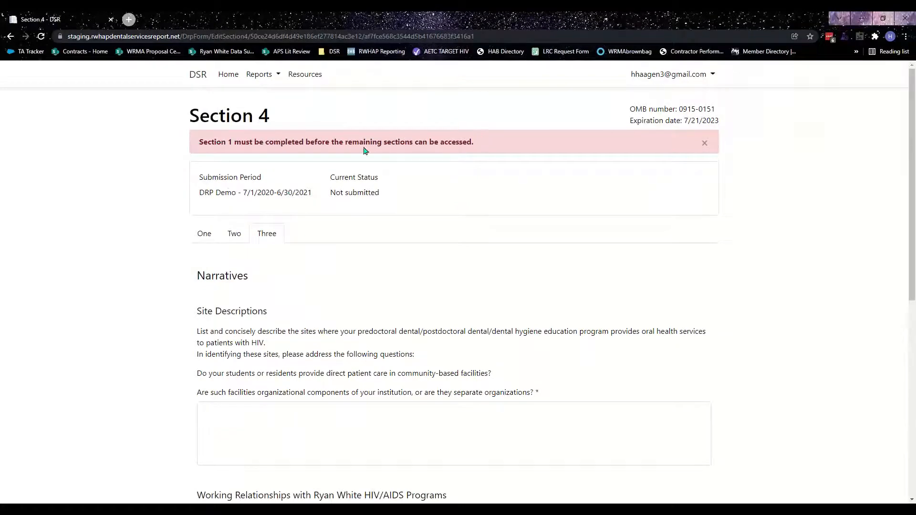
scroll(down, 3)
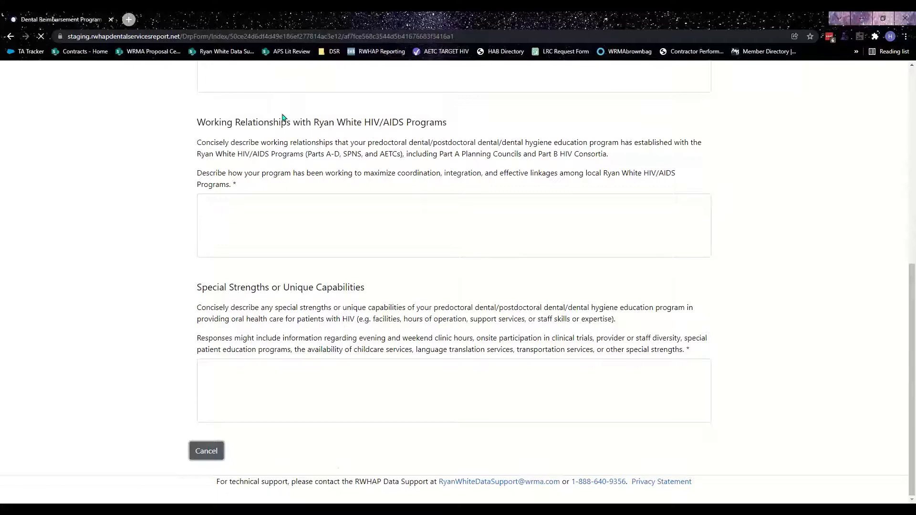
click(206, 450)
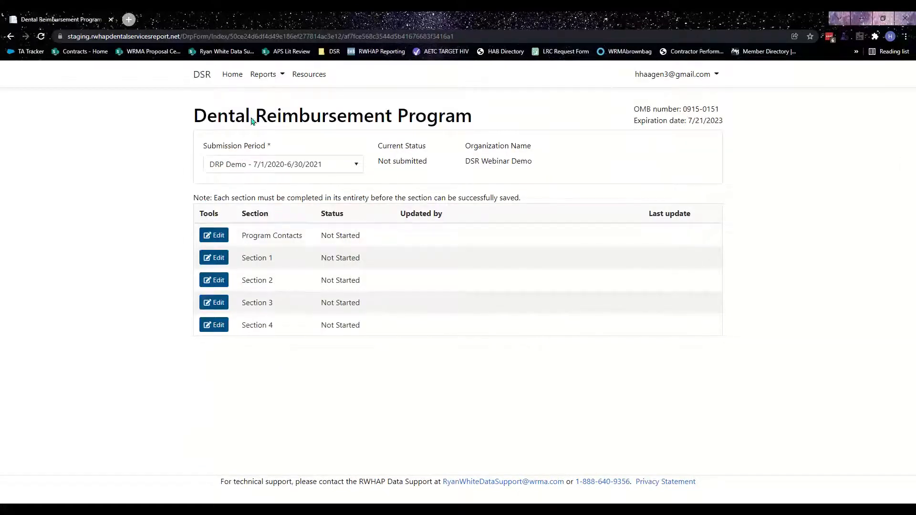
Open the Community-Based Dental Partnership Program report and its Section 4
click(263, 75)
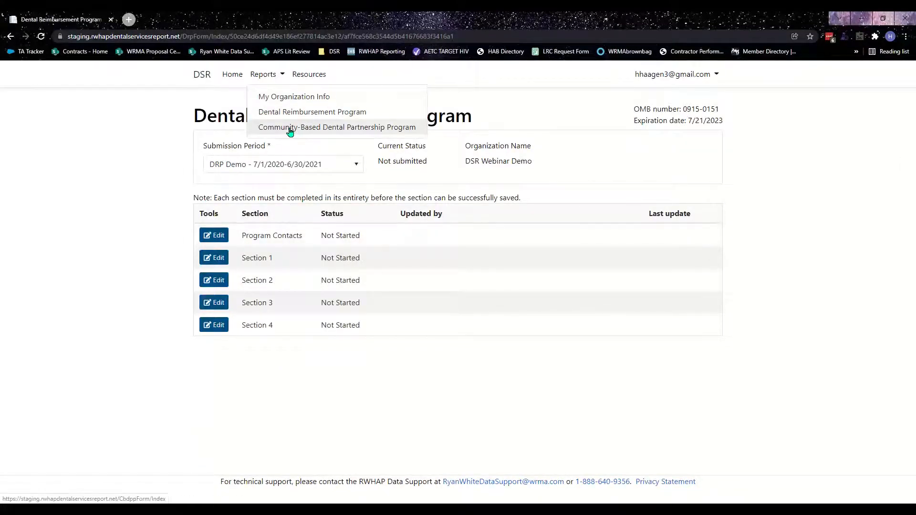
click(312, 111)
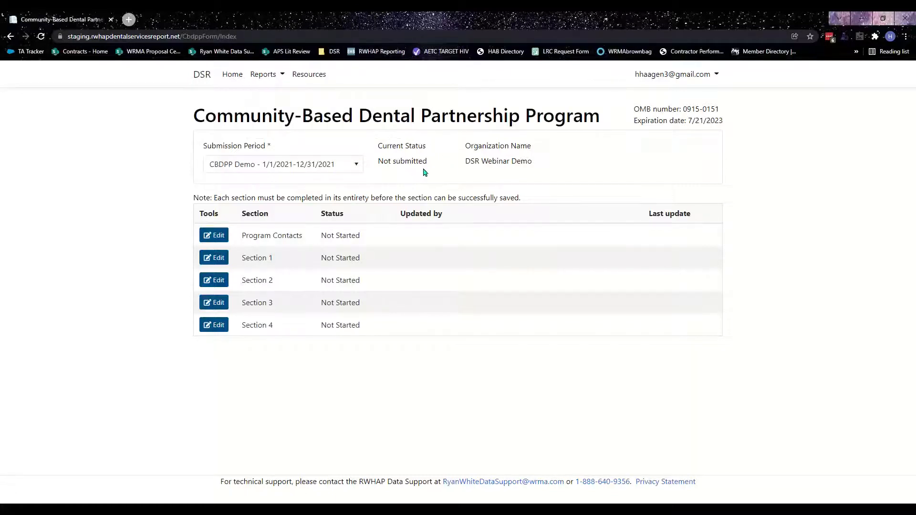
mouse_move(229, 328)
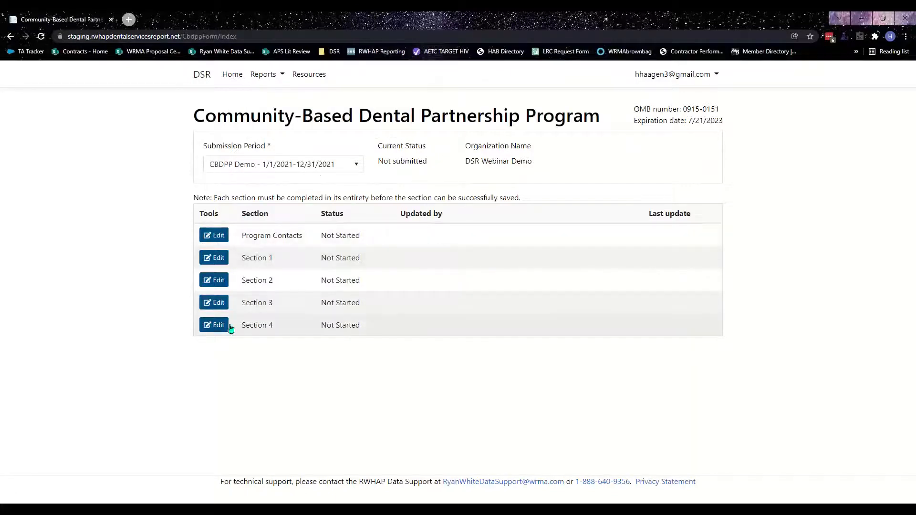
click(214, 325)
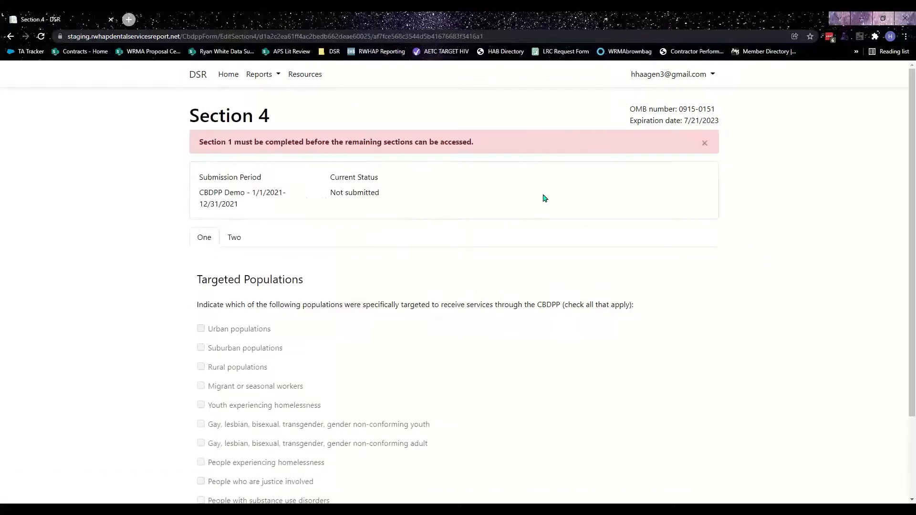
Look through the locked Section 4 and cancel back to the CBDPP report overview
scroll(down, 3)
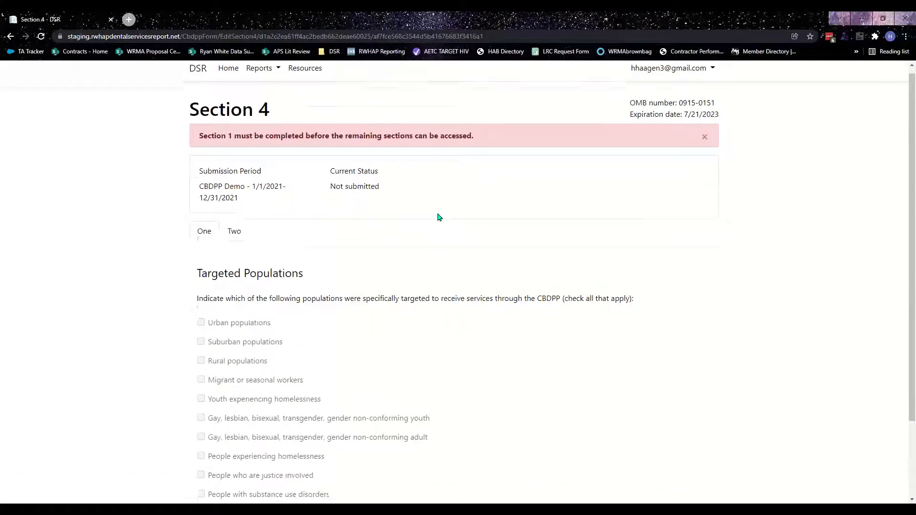
click(234, 231)
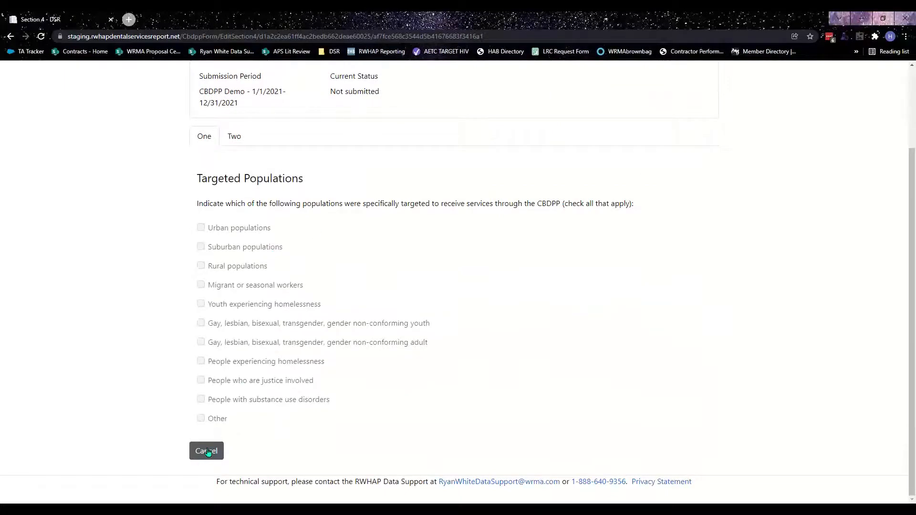
click(206, 450)
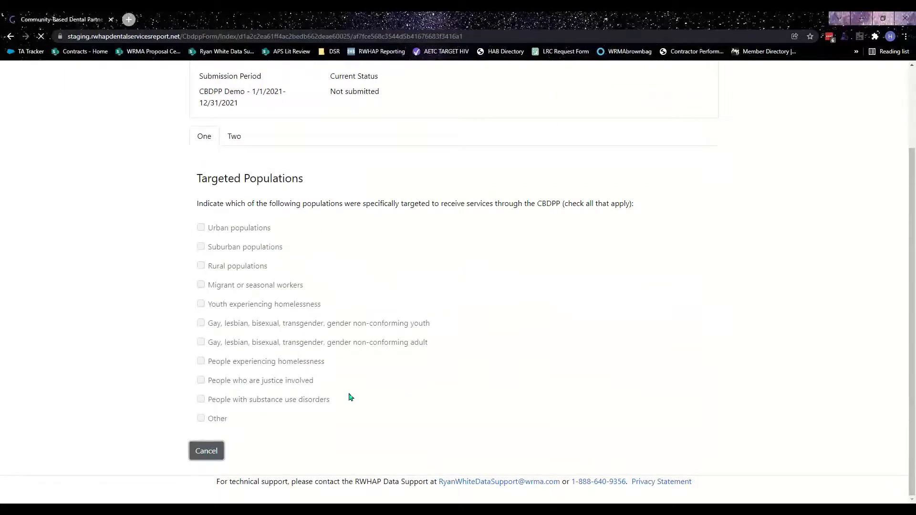
click(206, 450)
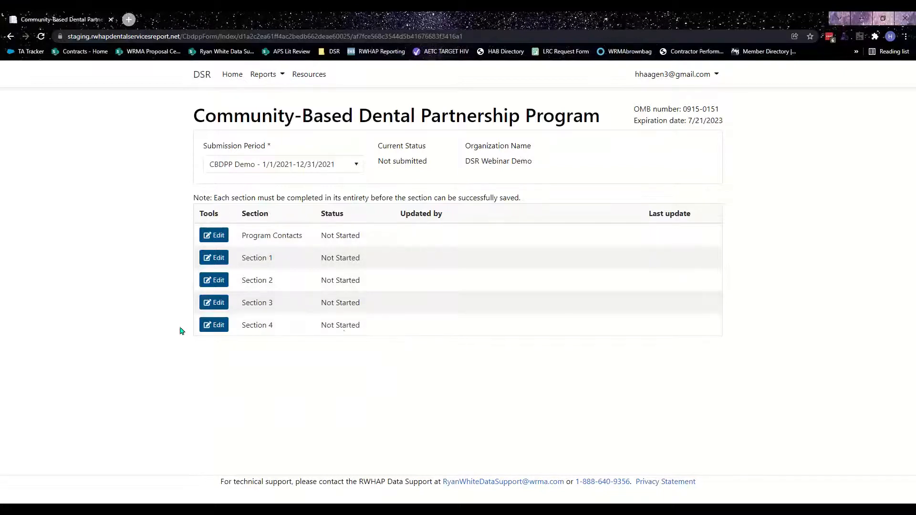
mouse_move(591, 318)
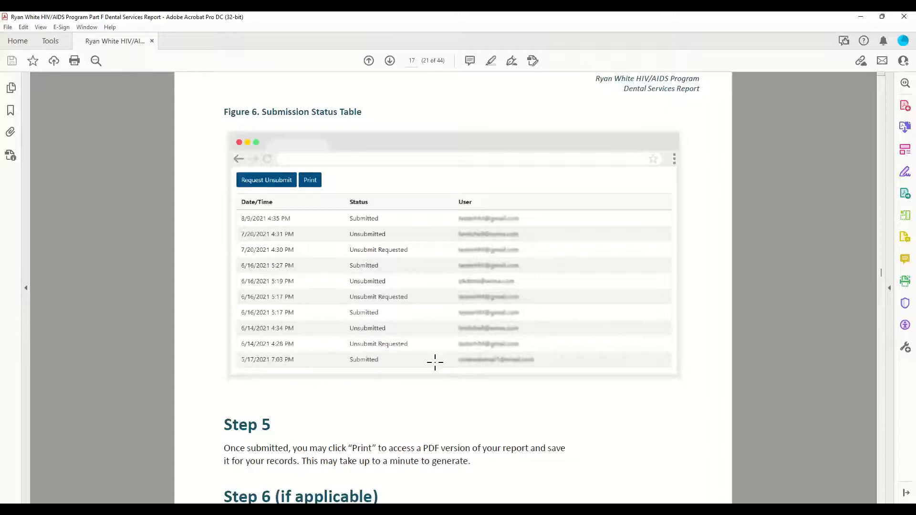
mouse_move(673, 218)
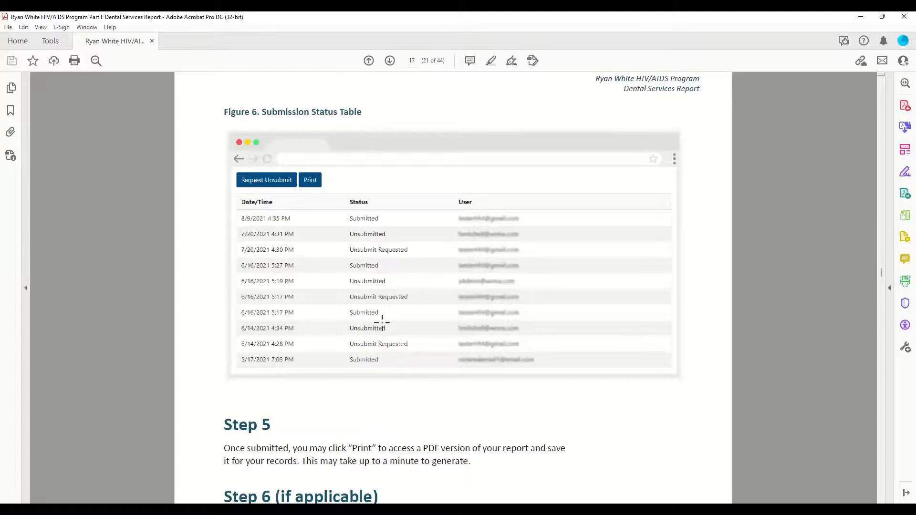
mouse_move(510, 319)
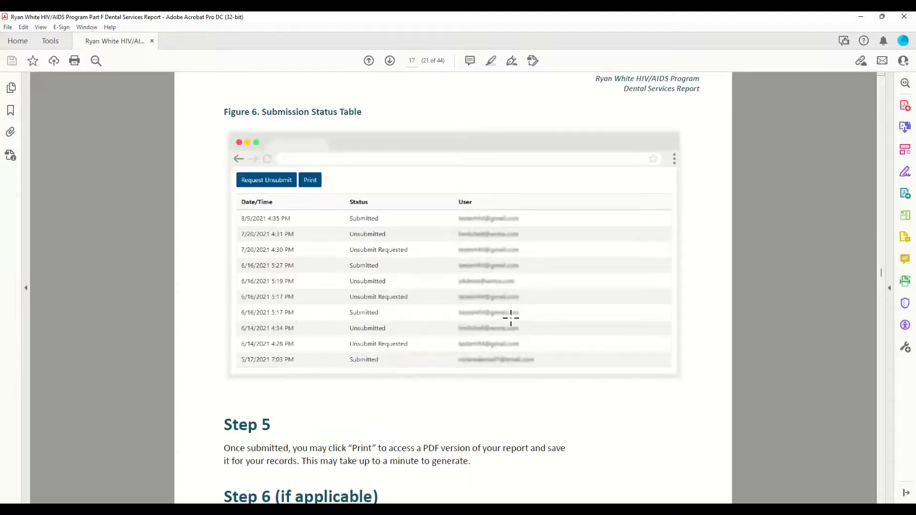
mouse_move(531, 228)
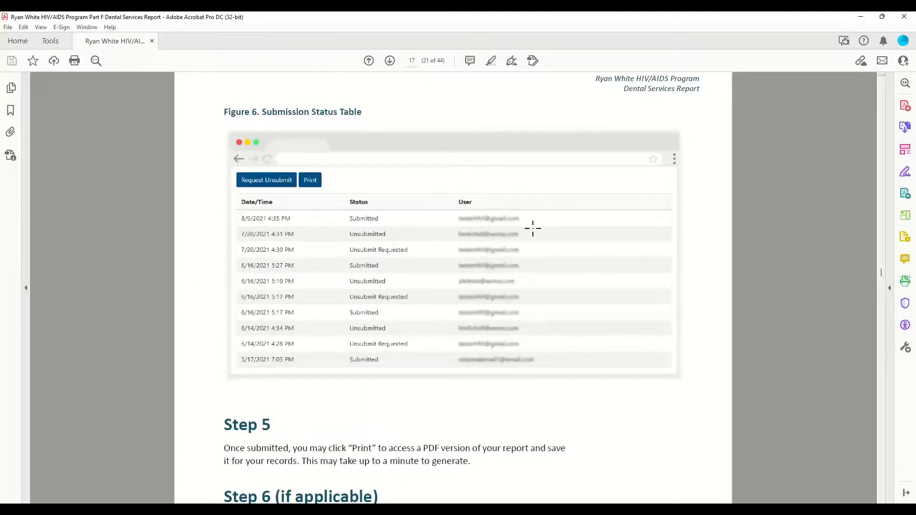
mouse_move(29, 282)
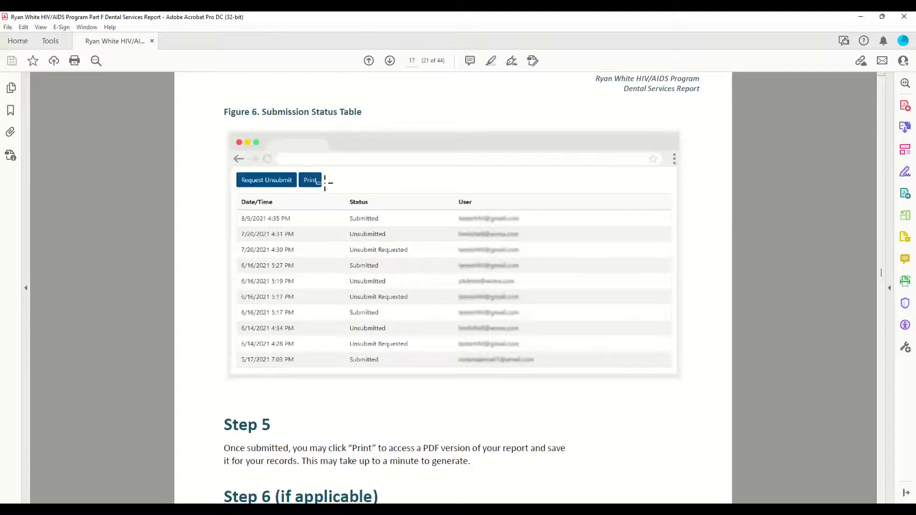
mouse_move(610, 339)
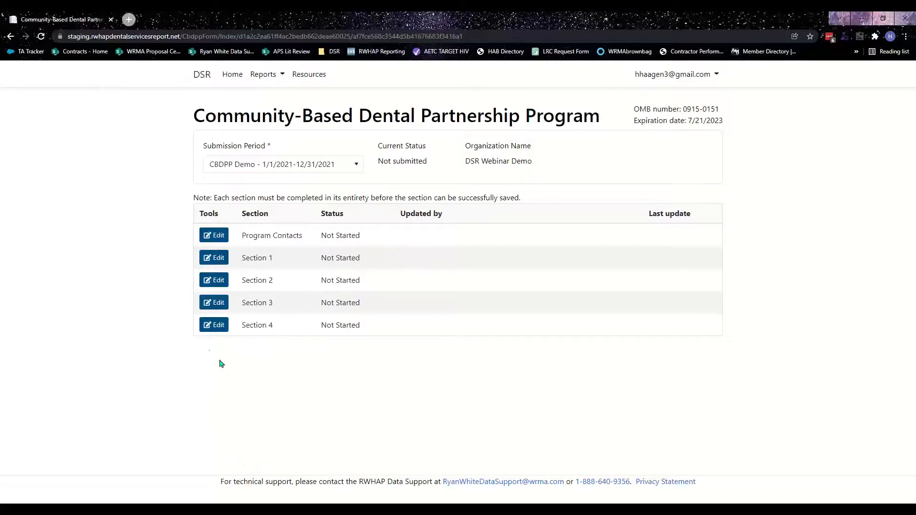
On the Resources page, choose the DSR Instruction Manual folder and view the 2022 DSR Instruction Manual
click(308, 74)
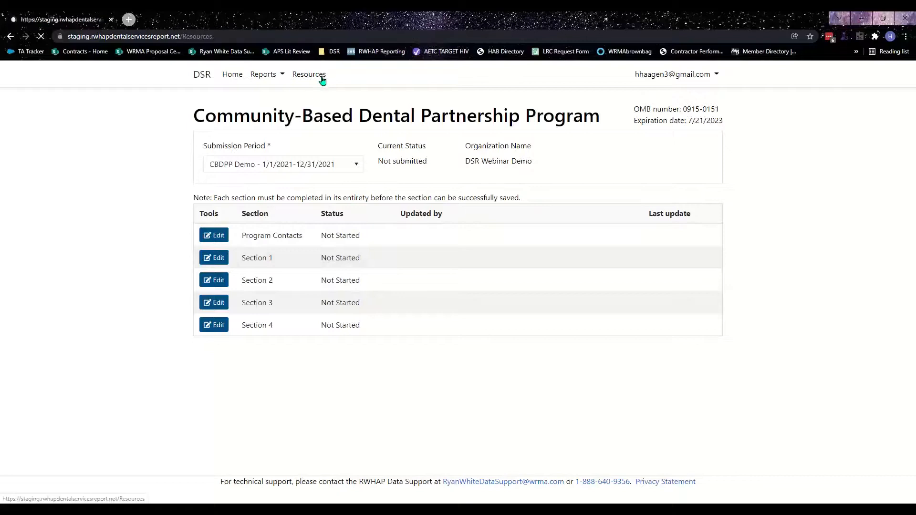
click(309, 74)
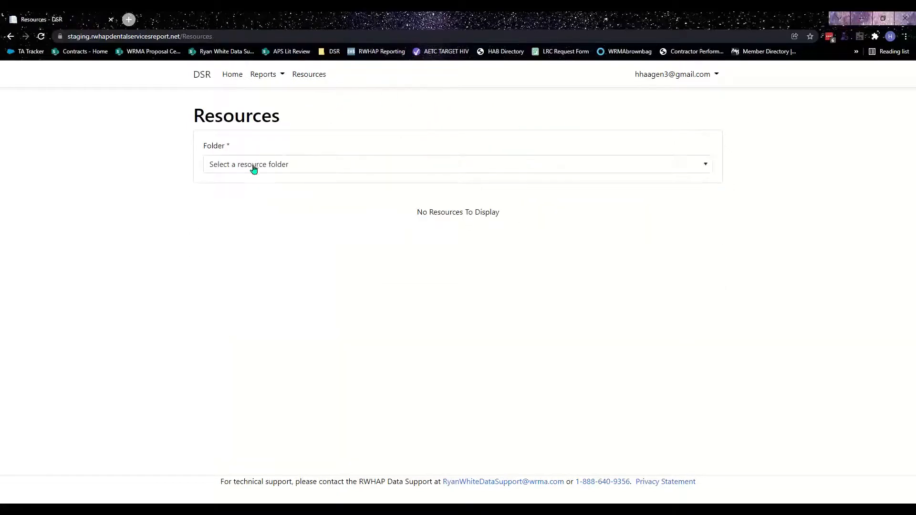
click(457, 165)
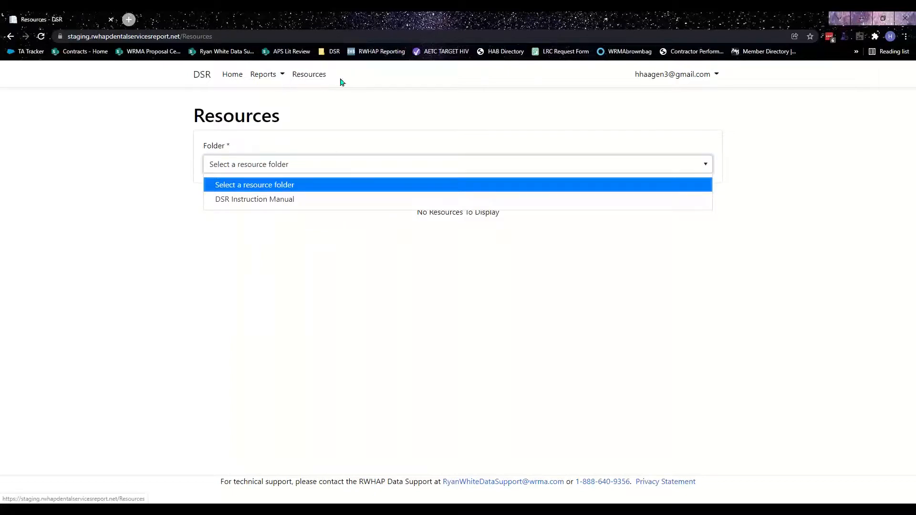
mouse_move(287, 73)
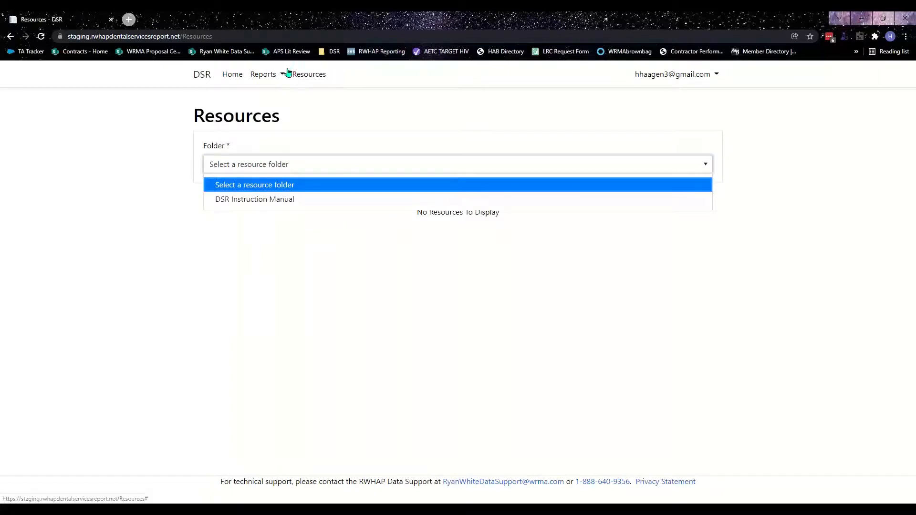
click(253, 199)
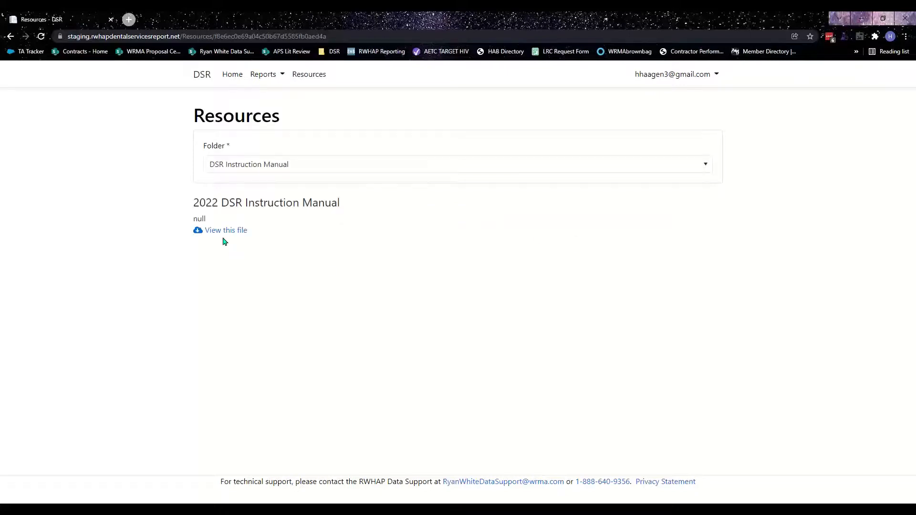
click(225, 230)
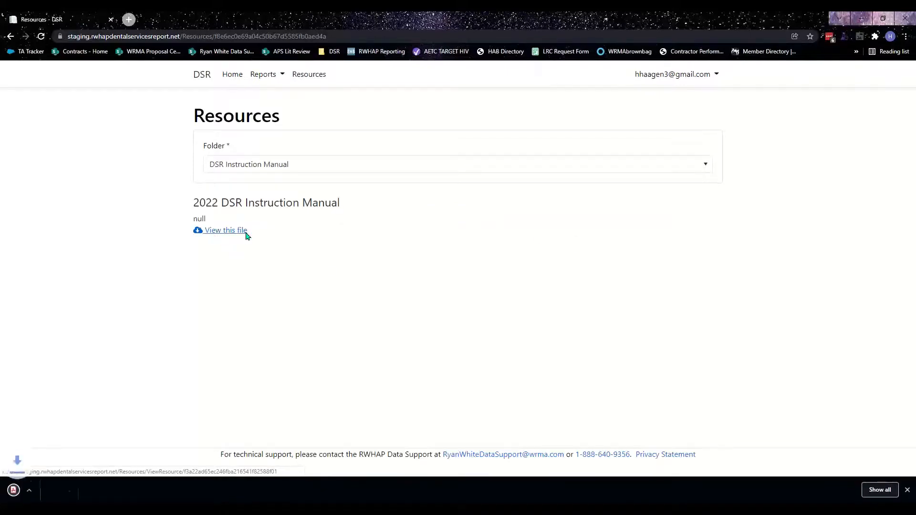
click(225, 230)
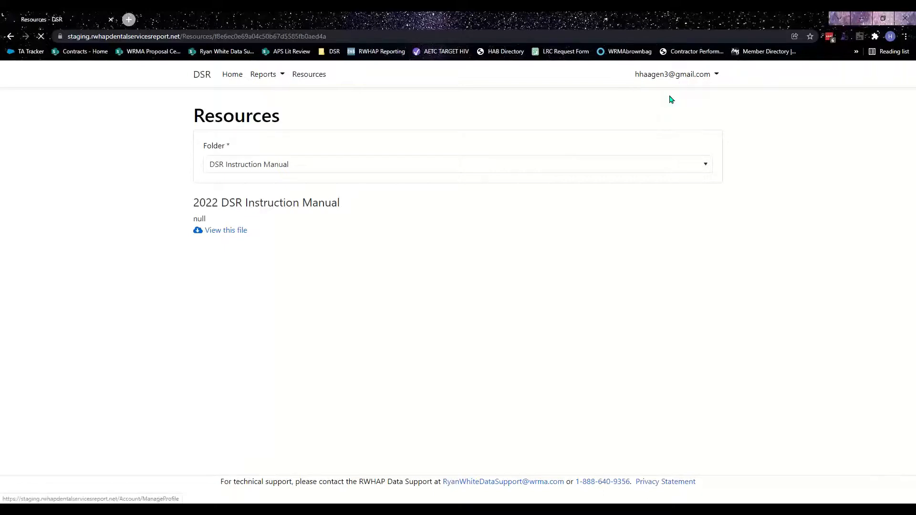
Open My Profile and scroll through password, text-message authentication and contact information
click(673, 74)
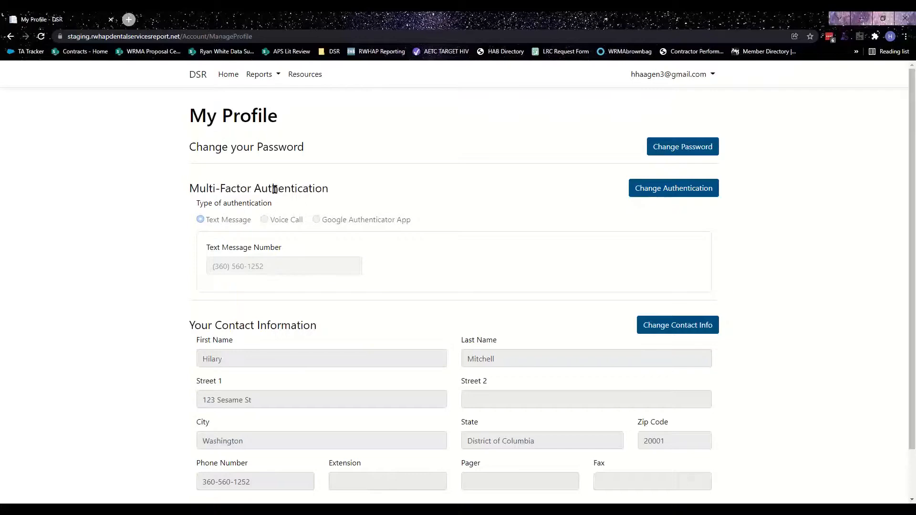
mouse_move(272, 225)
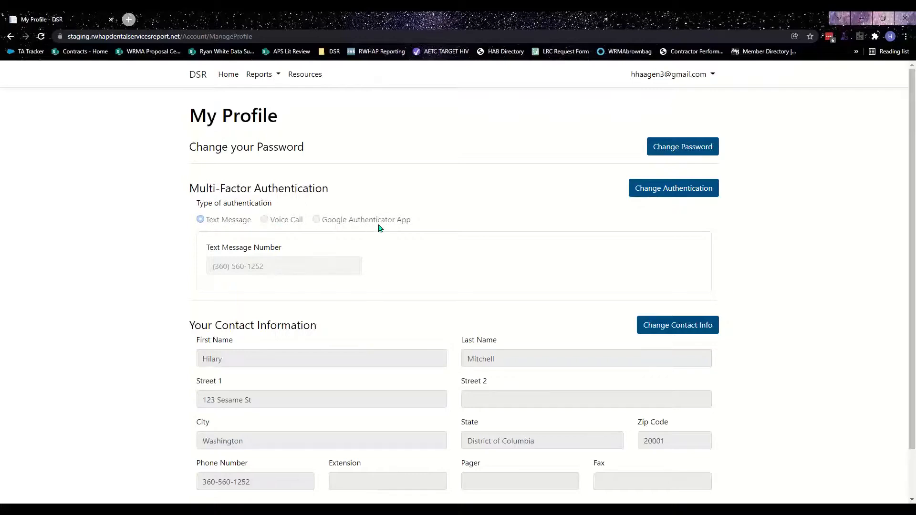
scroll(down, 3)
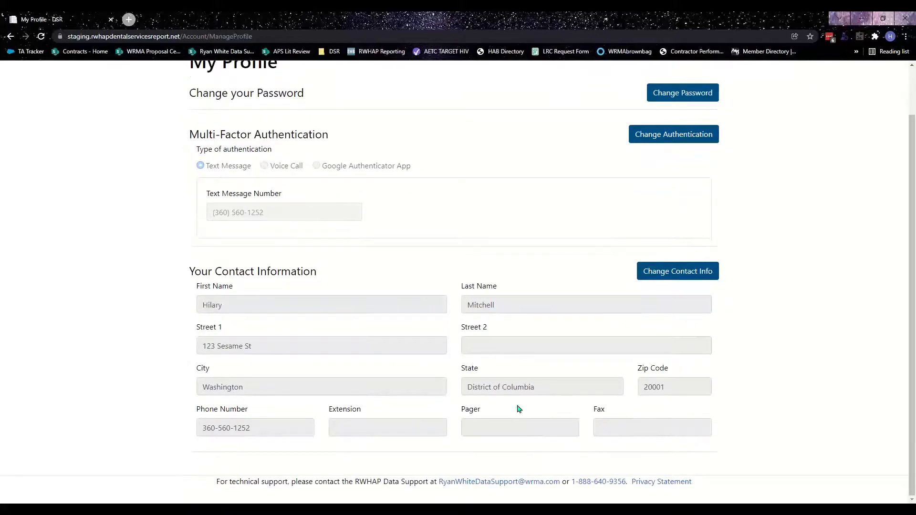